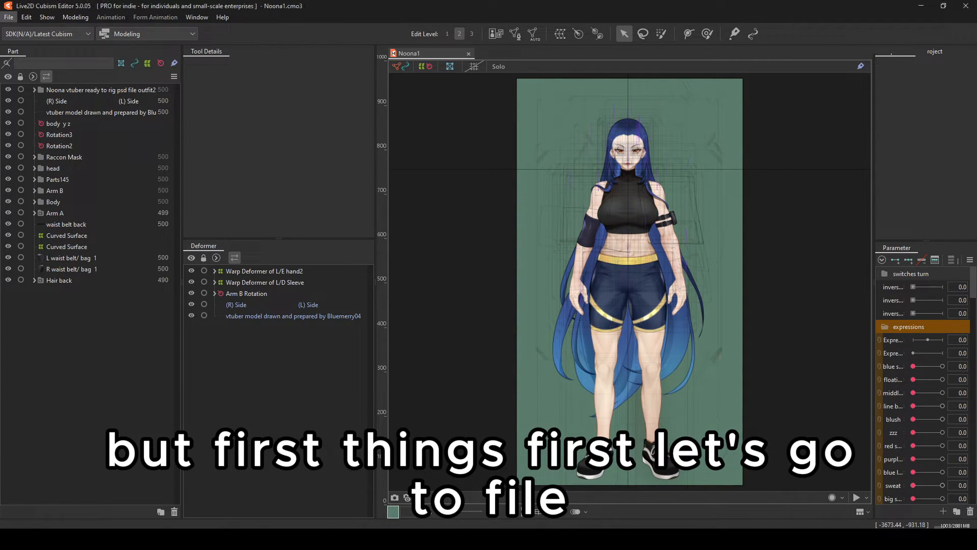
Step: Review the File > Model Statistics counts, then close the report
click(8, 17)
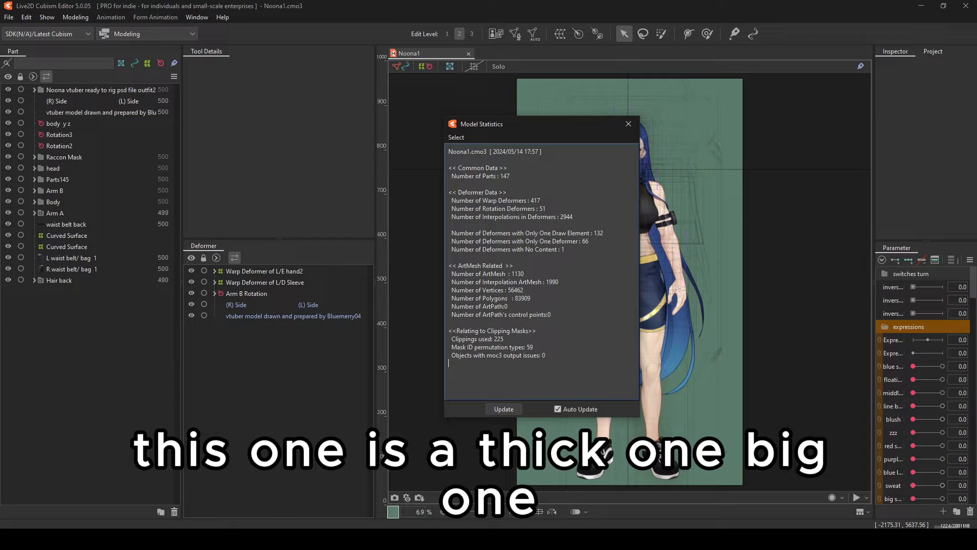
click(628, 123)
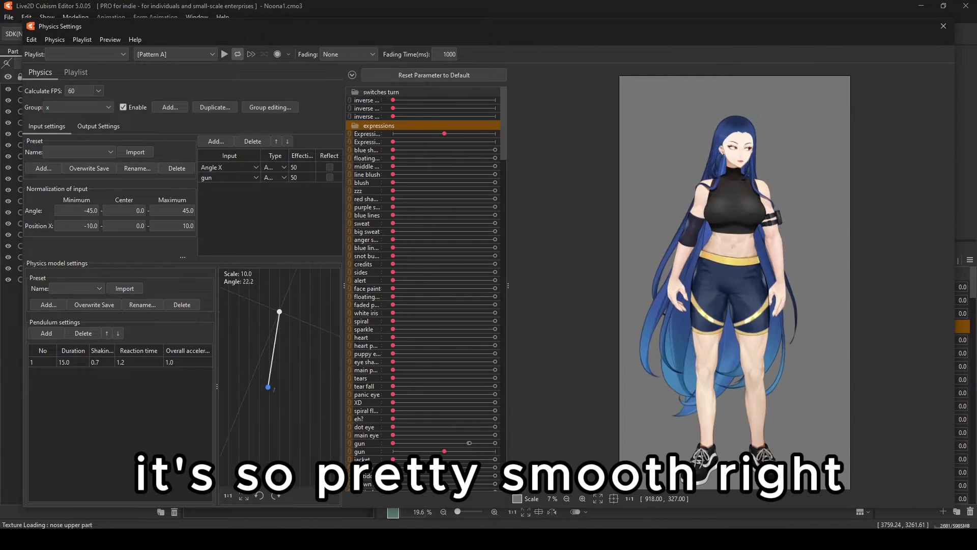
Step: Close Physics Settings and expand Noona1's Source Image layers in the Project tab
click(942, 26)
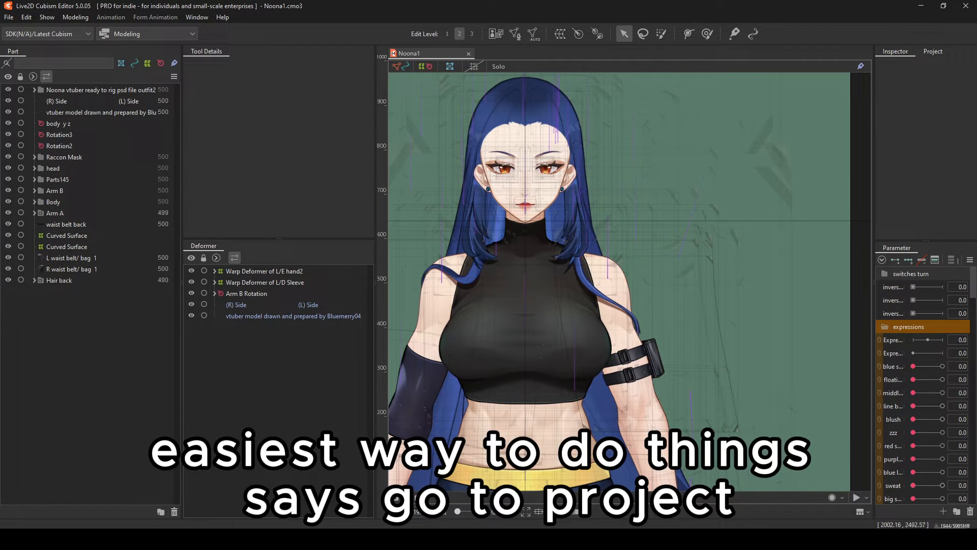
click(933, 51)
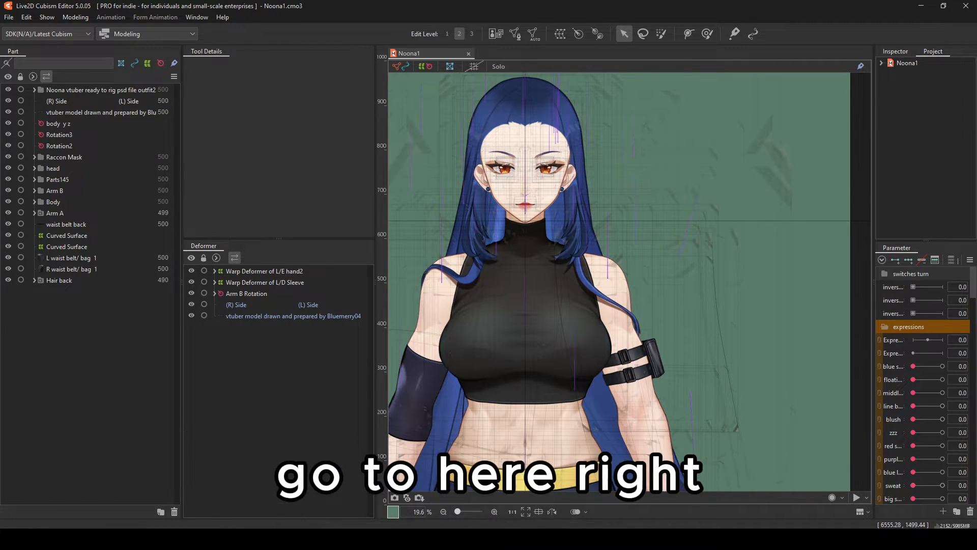
click(196, 17)
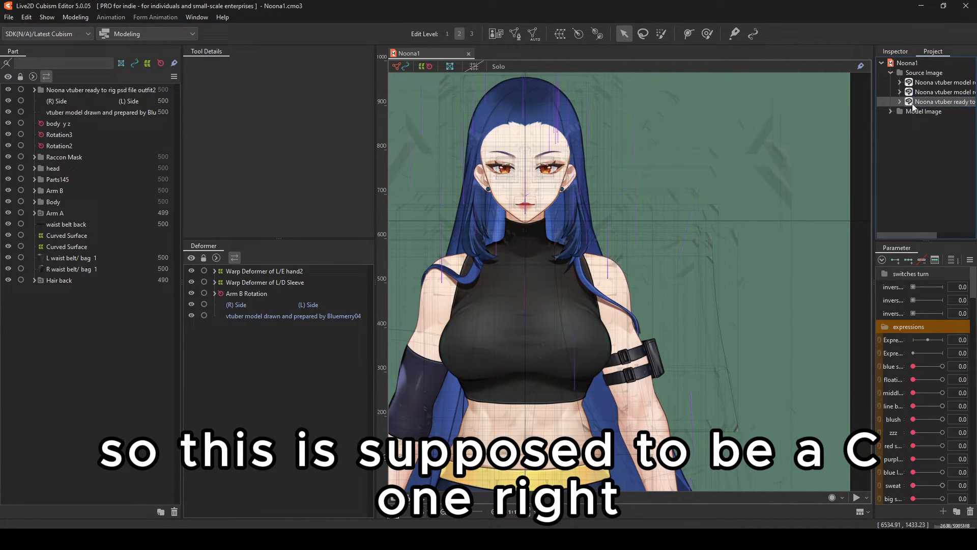
click(891, 111)
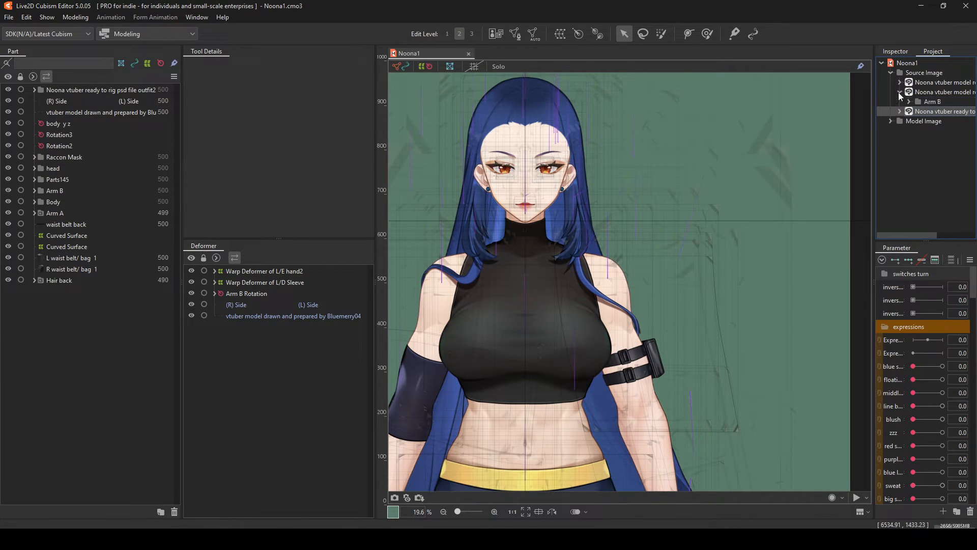
click(901, 82)
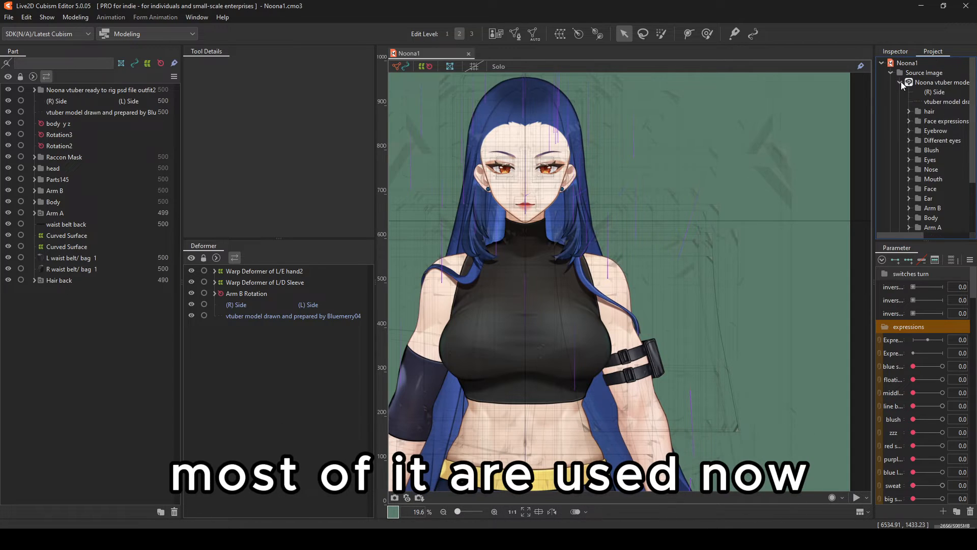
right_click(941, 82)
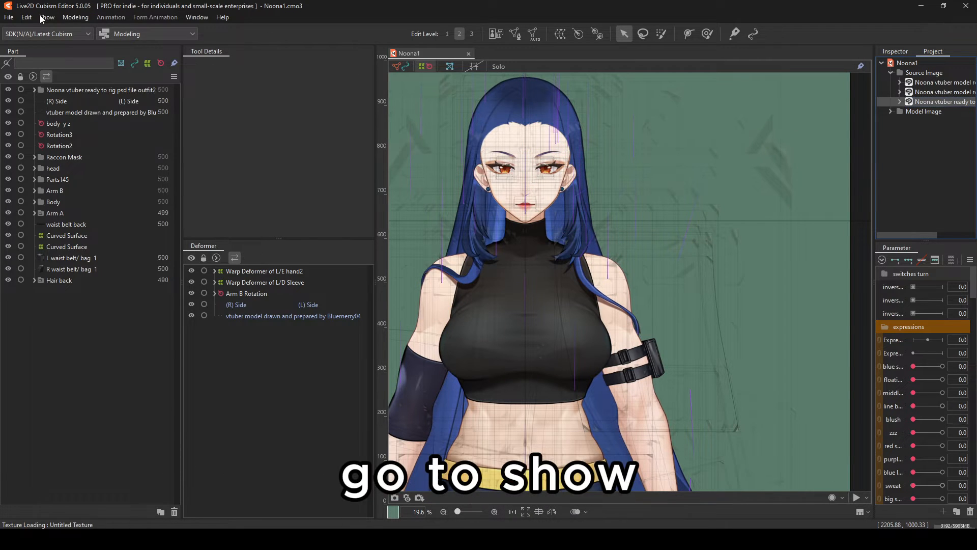
Step: Set Show > Display Quality of the model image to 1/4
click(46, 17)
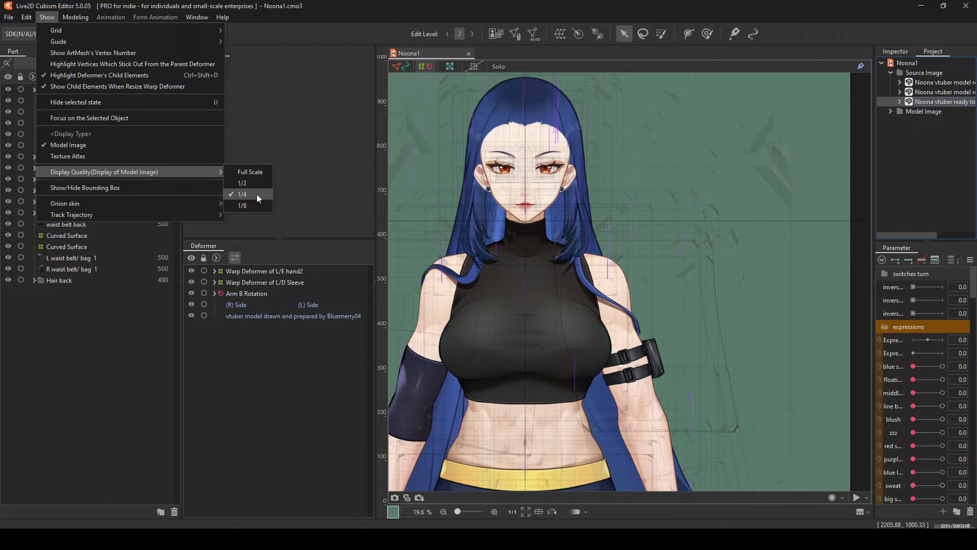
click(8, 17)
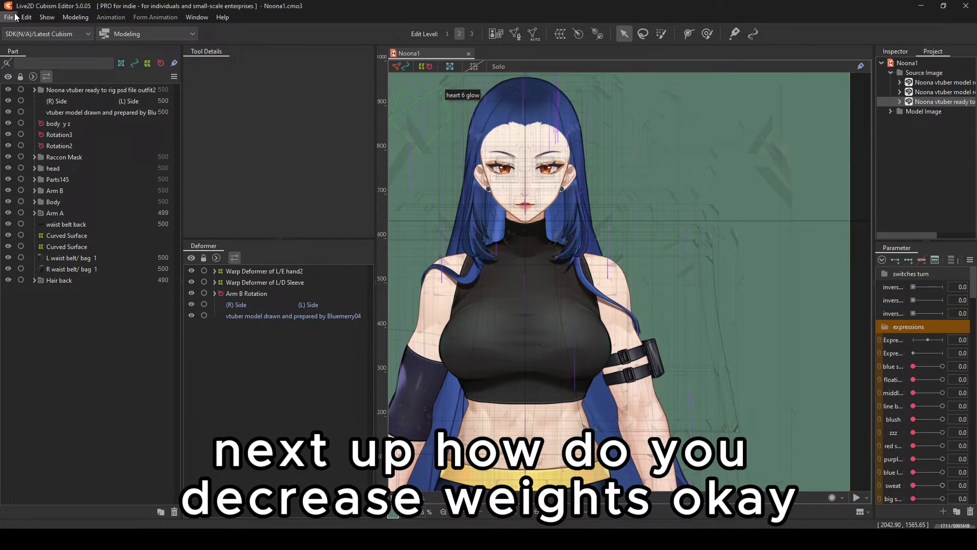
Step: Expand Model Image and delete the 56 unused model images
click(8, 17)
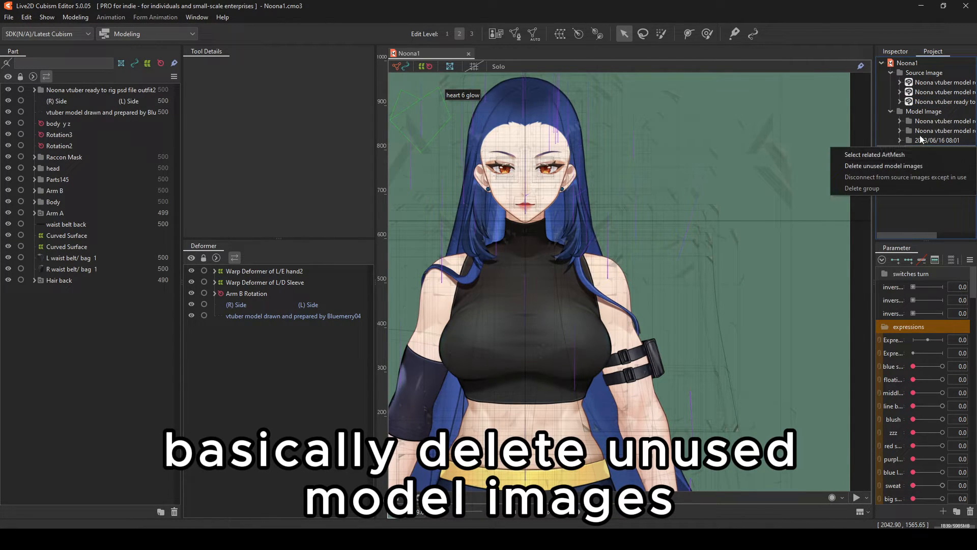
click(883, 166)
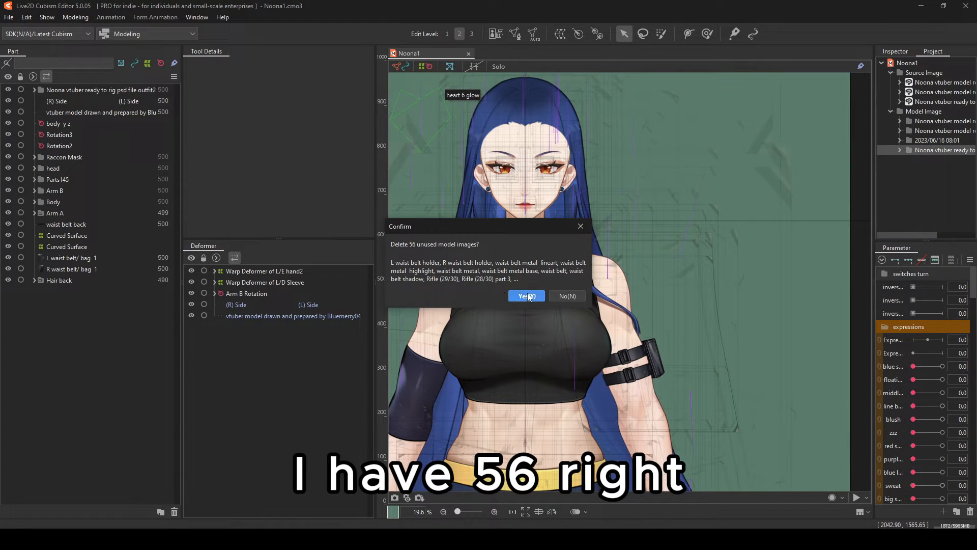
click(525, 295)
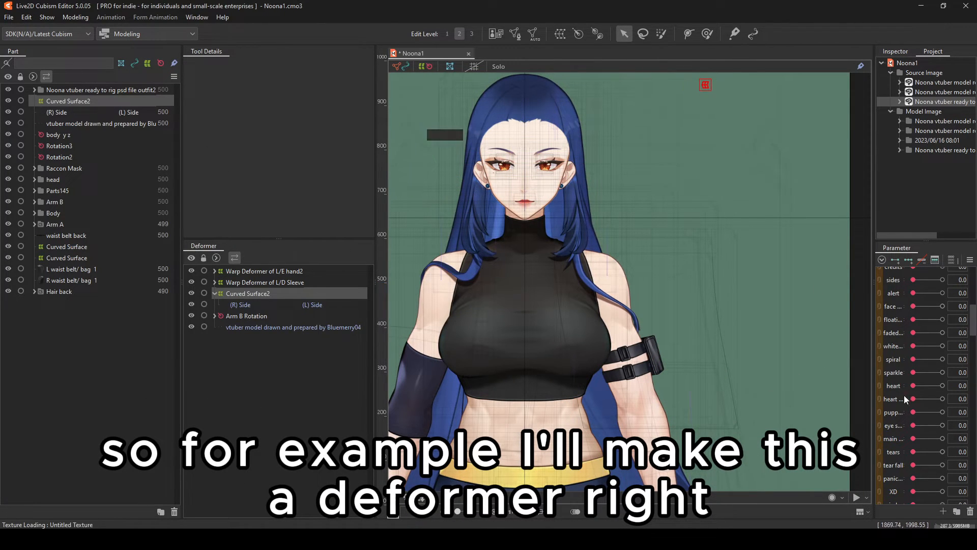
Step: Check Model Statistics: 418 warp, 51 rotation deformers, 2945 interpolations
scroll(down, 3)
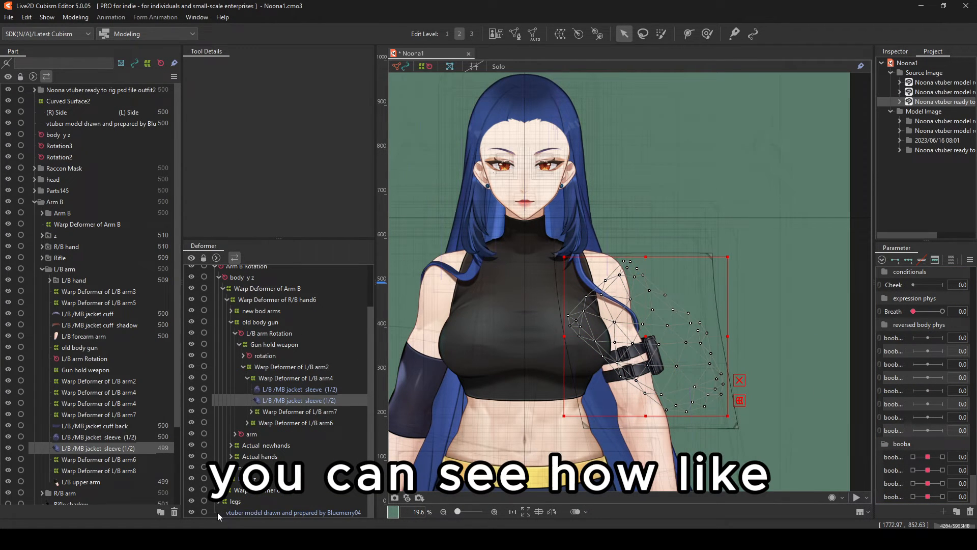
scroll(up, 3)
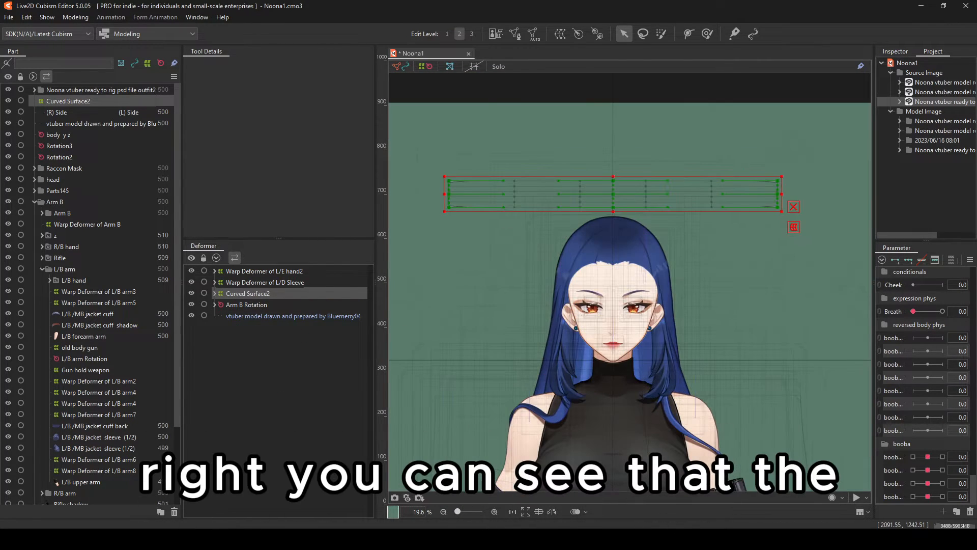
click(9, 17)
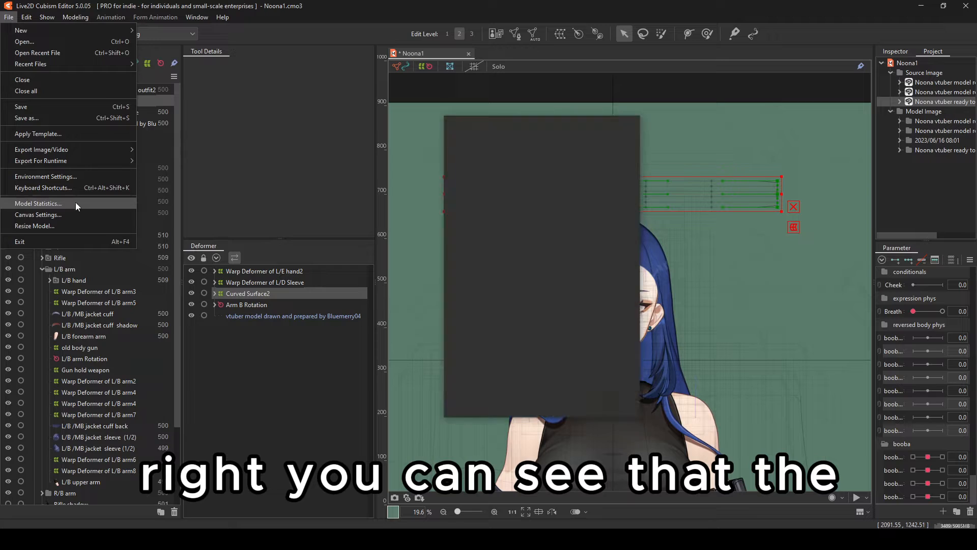
click(38, 203)
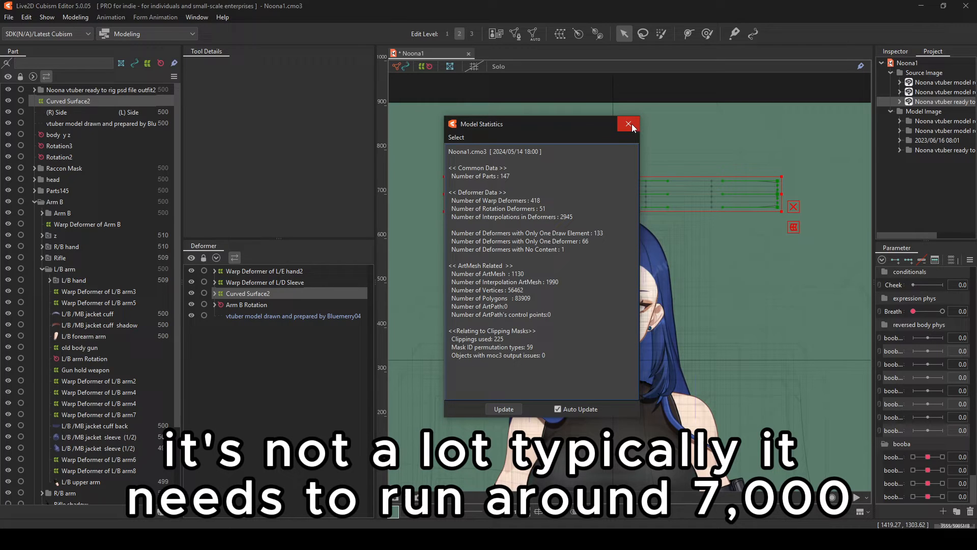
mouse_move(628, 125)
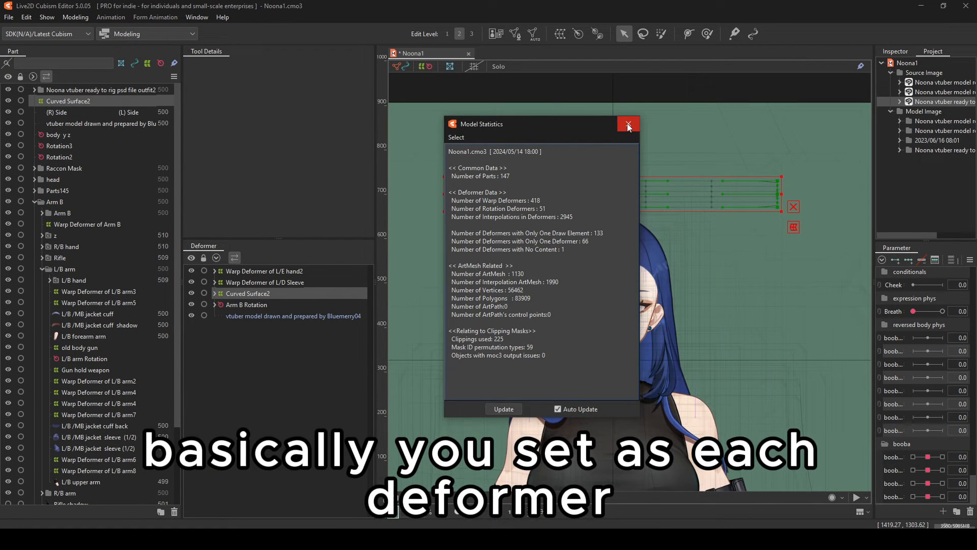
click(627, 124)
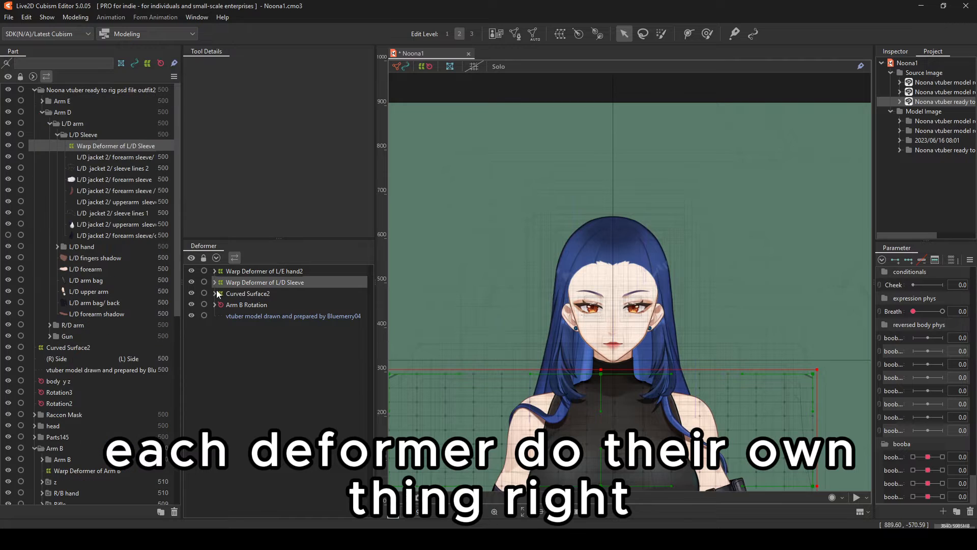
Step: Inspect the L/D Sleeve, Arm B warp, L/B arm rotation and Curved Surface2 deformers
click(214, 282)
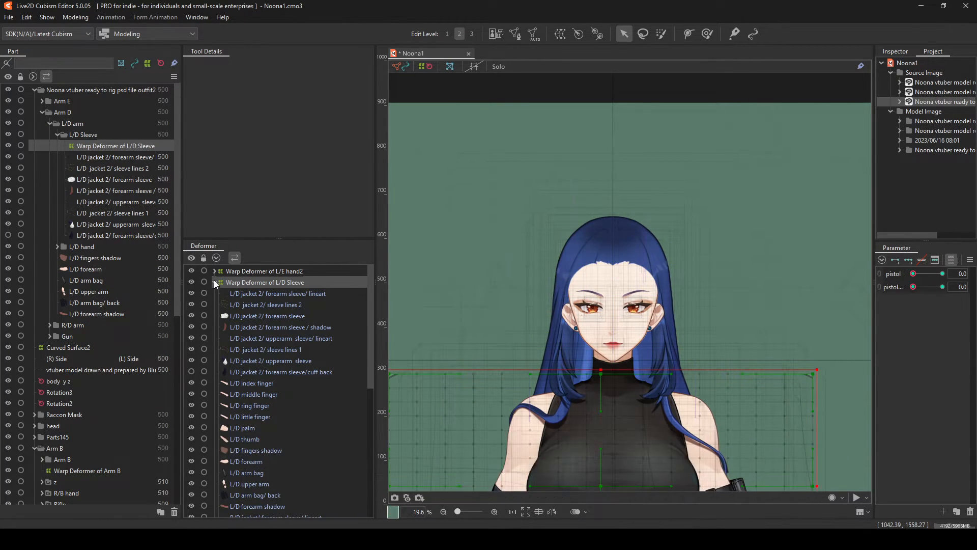
click(214, 282)
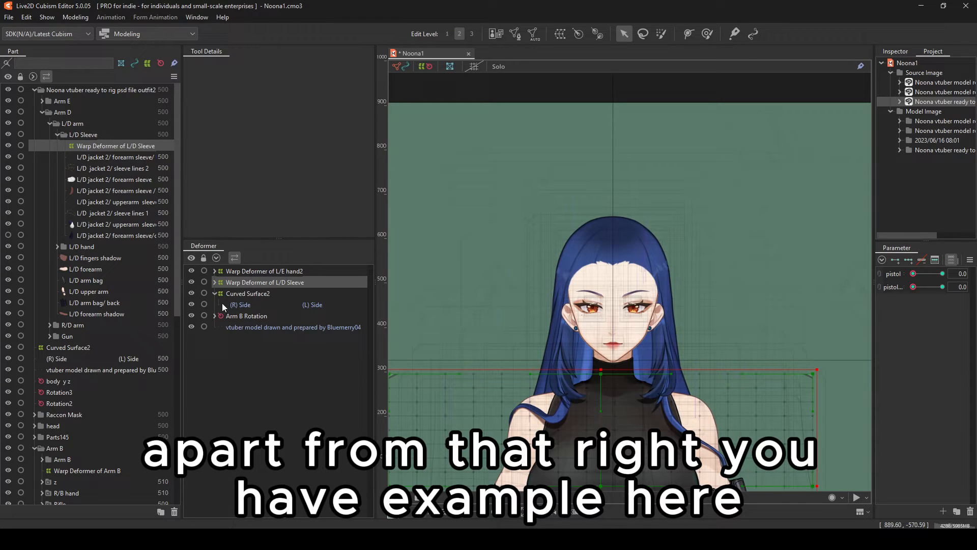
click(246, 315)
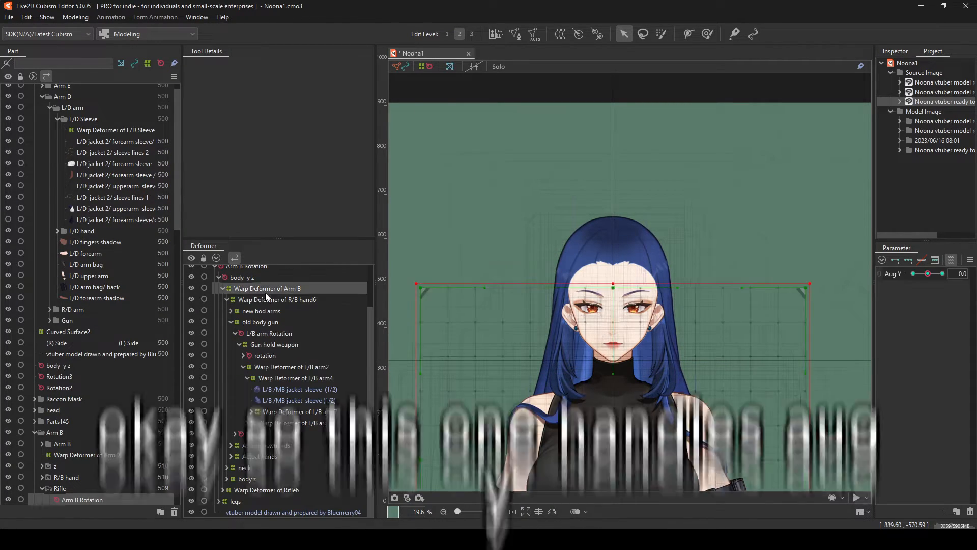
click(278, 300)
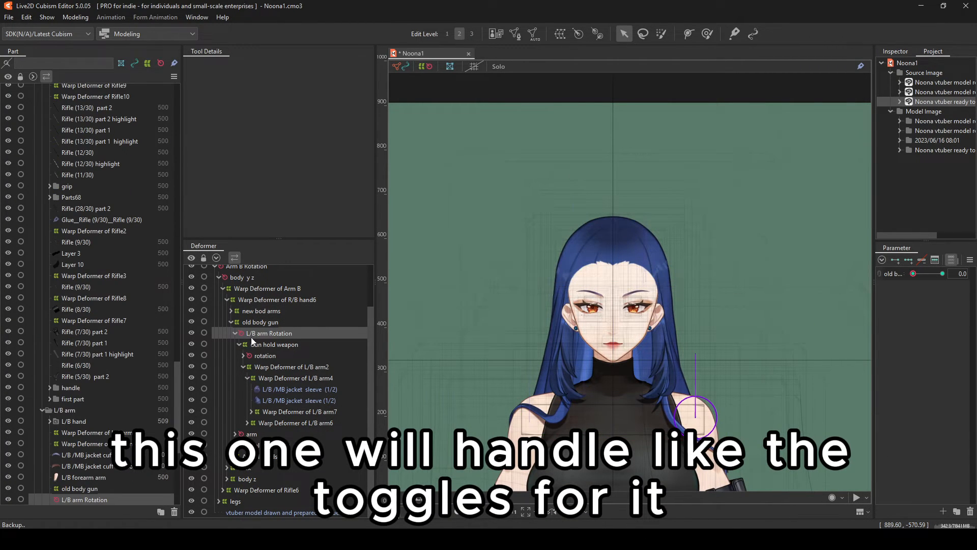
click(274, 344)
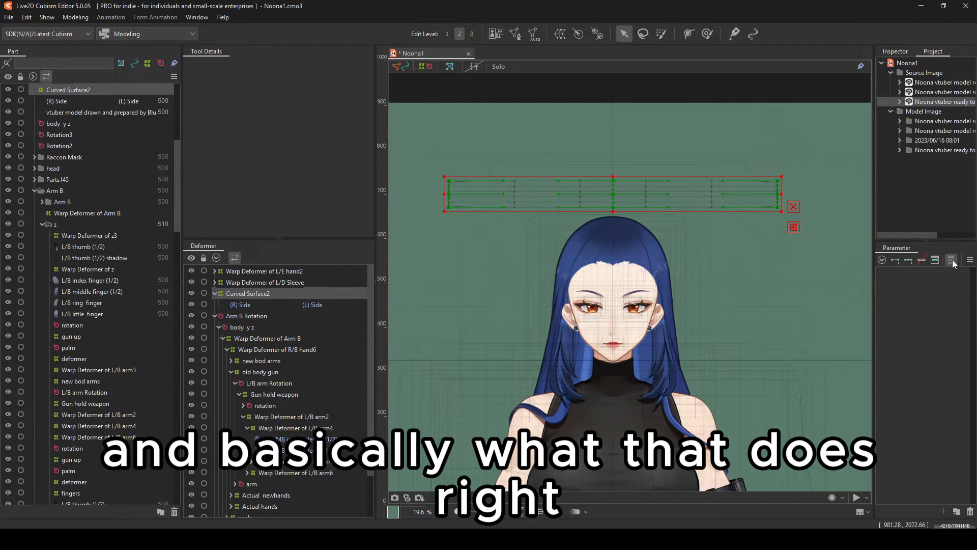
click(951, 260)
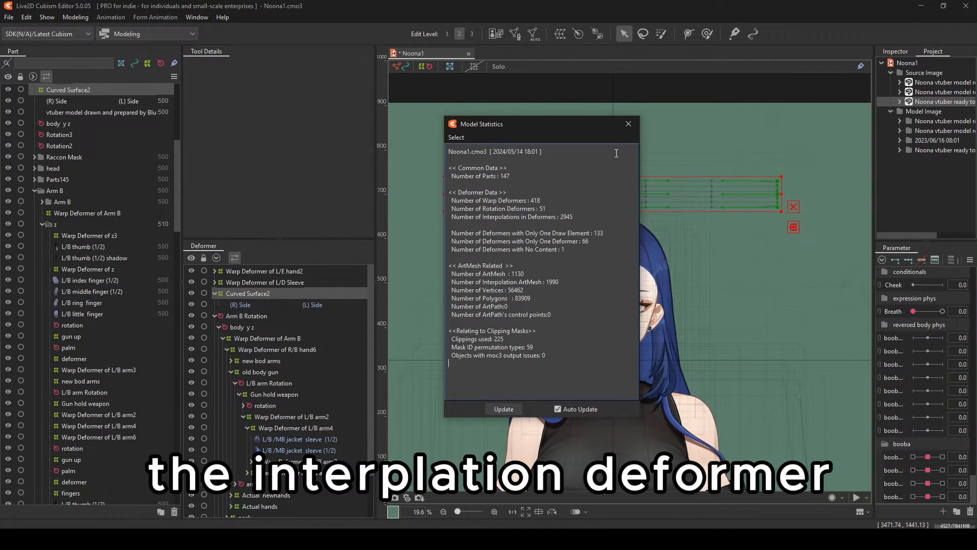
Step: Add parameter keys to the deformer, acknowledging the parameter limit notice, and check statistics
click(627, 123)
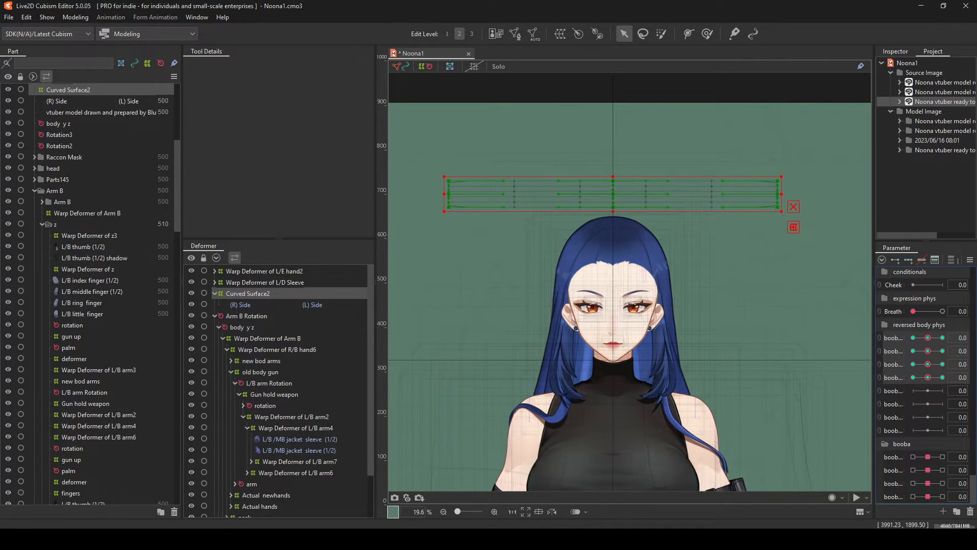
click(9, 17)
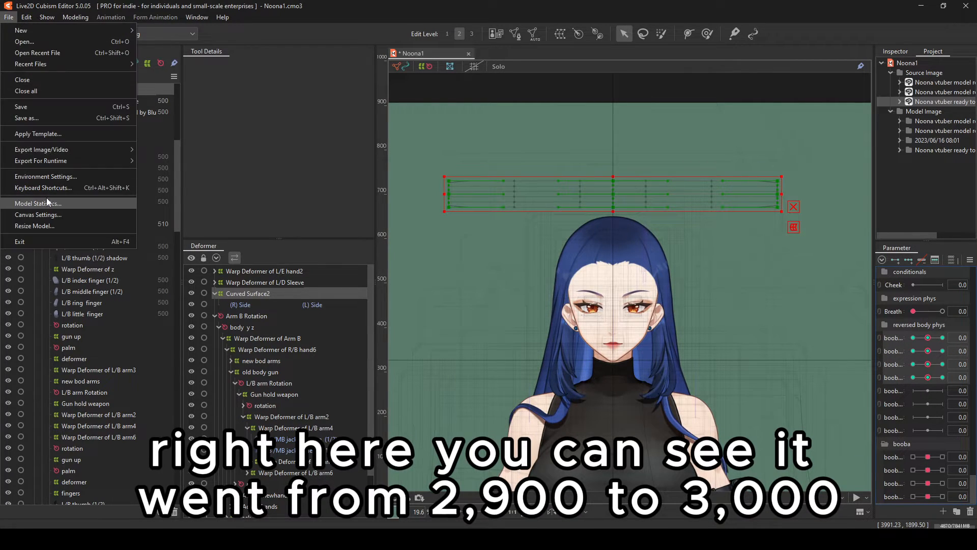
click(37, 203)
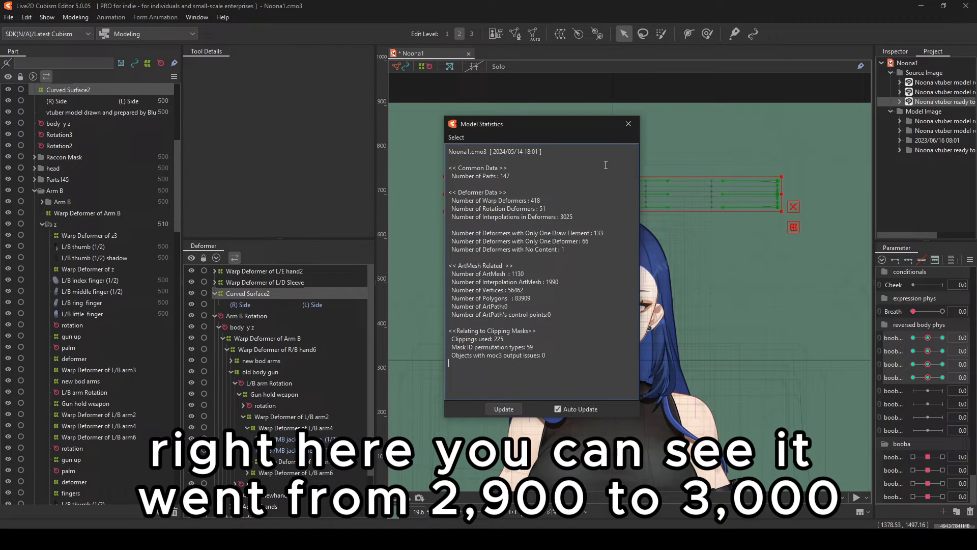
click(627, 123)
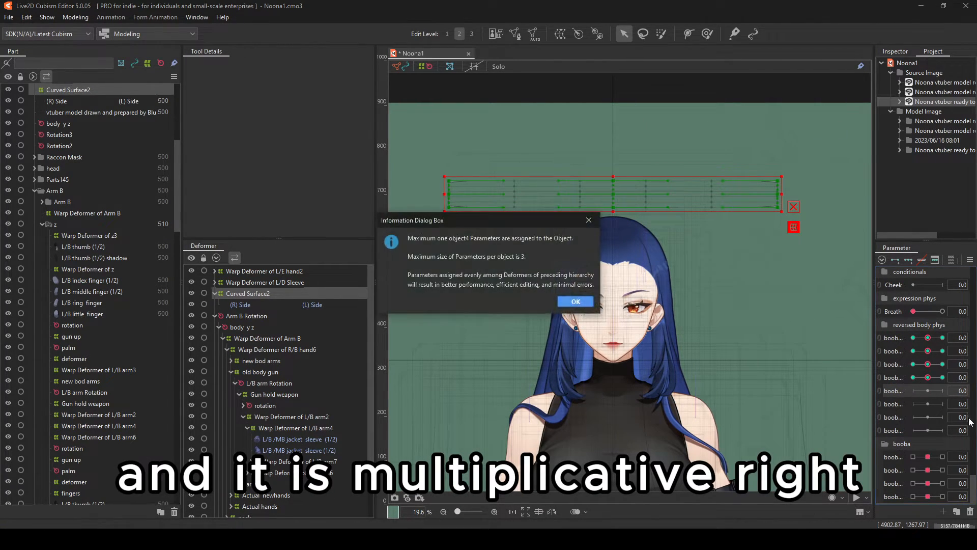
click(574, 301)
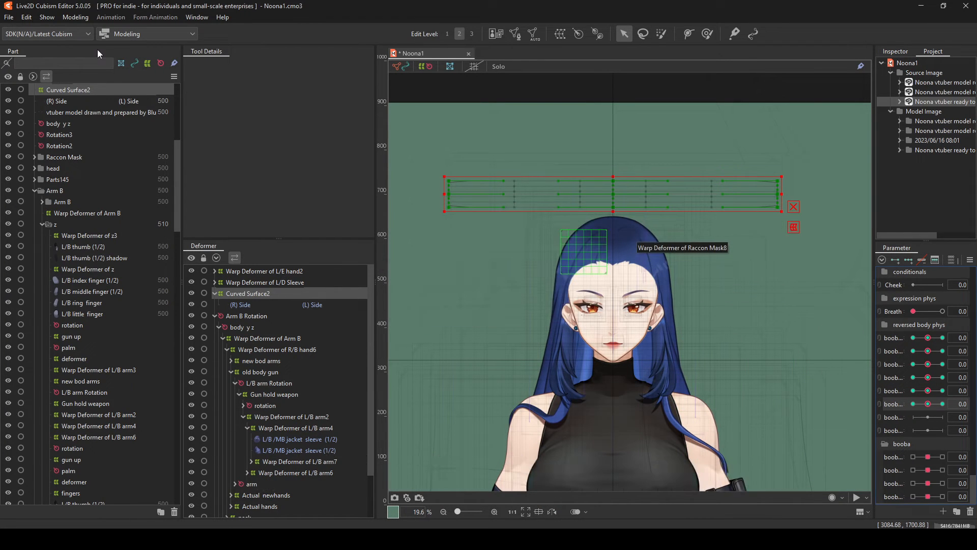
Step: Recheck Model Statistics as interpolations climb to 9505, then close the report
click(8, 16)
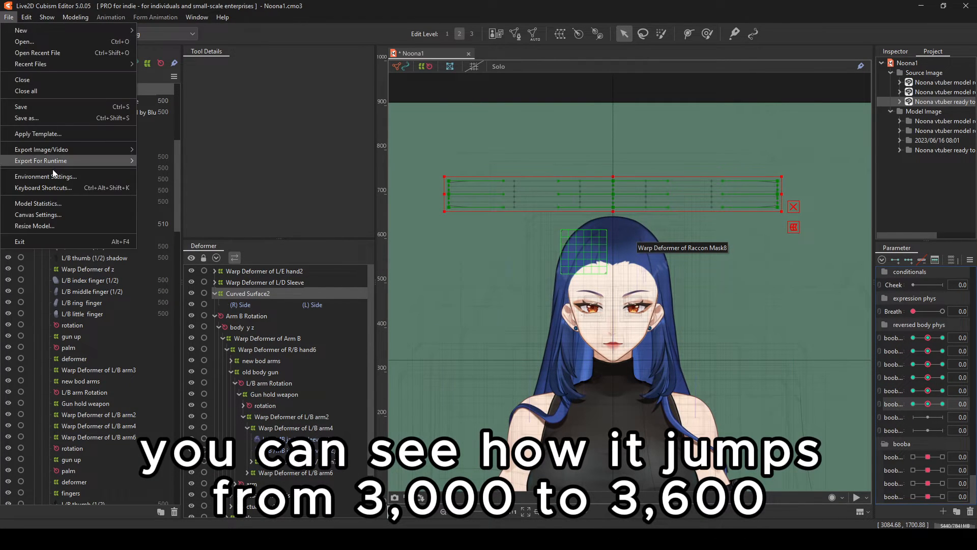
click(38, 203)
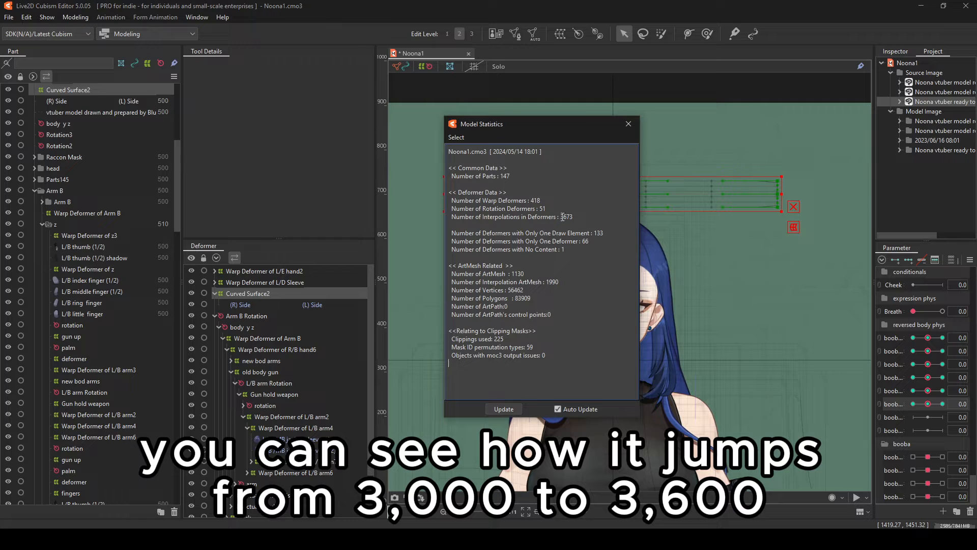
click(628, 123)
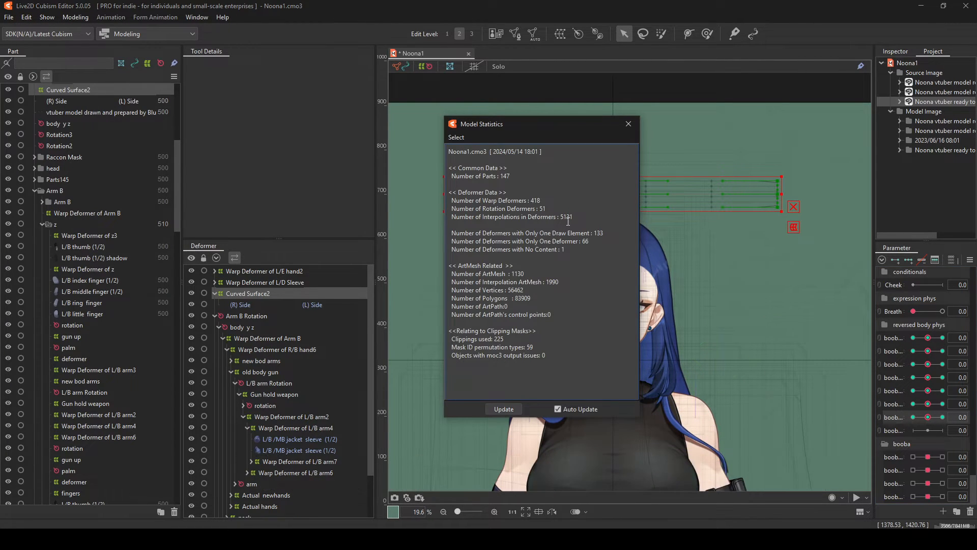
click(628, 123)
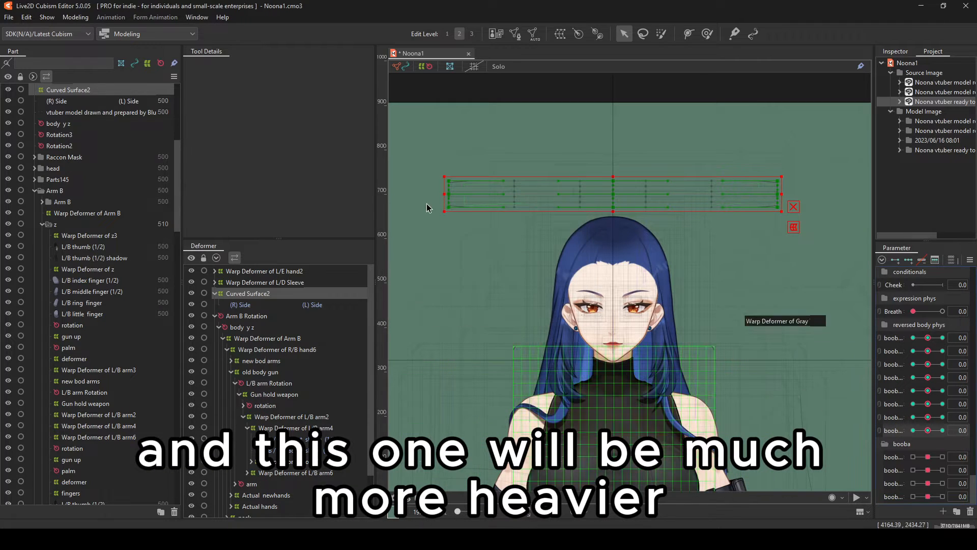
click(9, 17)
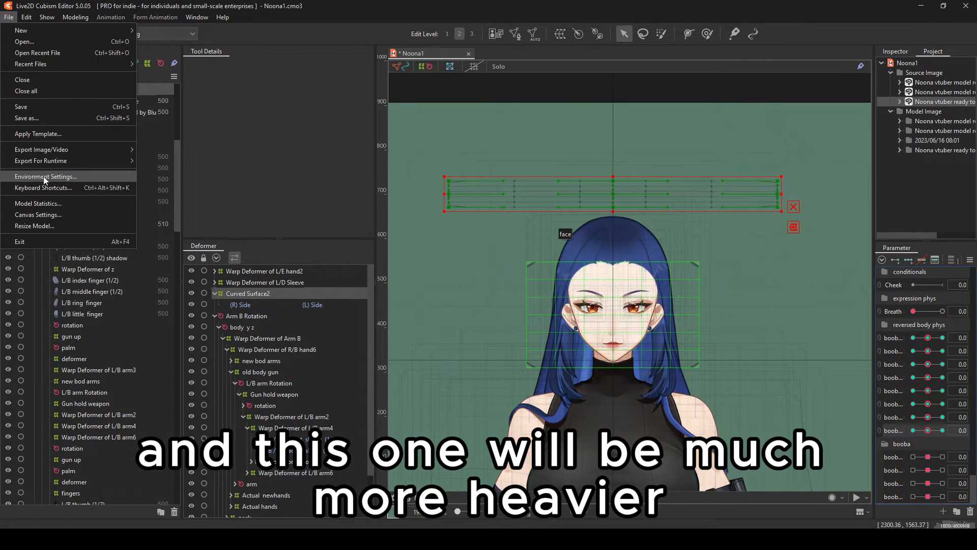
click(38, 203)
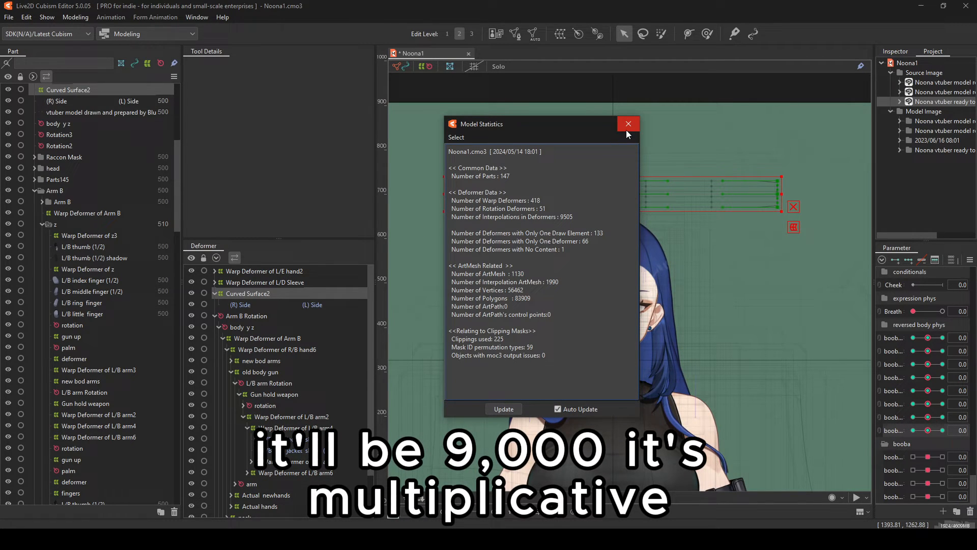
click(627, 124)
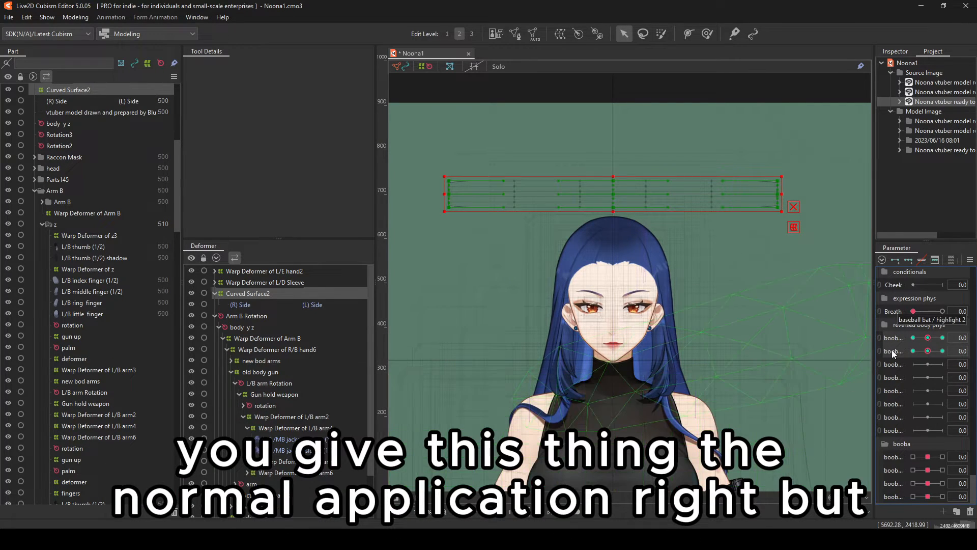
Step: Delete a parameter key and check Model Statistics showing 2945 interpolations
click(8, 17)
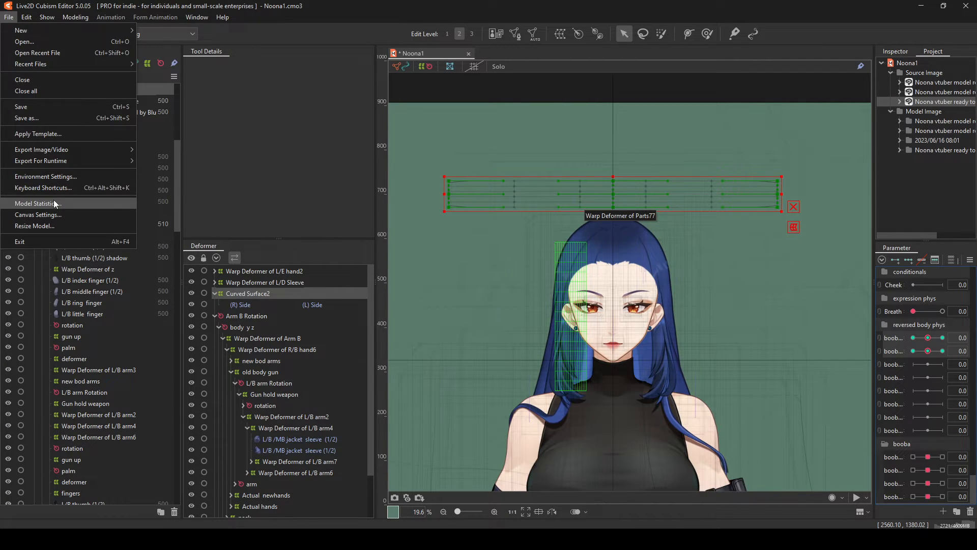
click(37, 204)
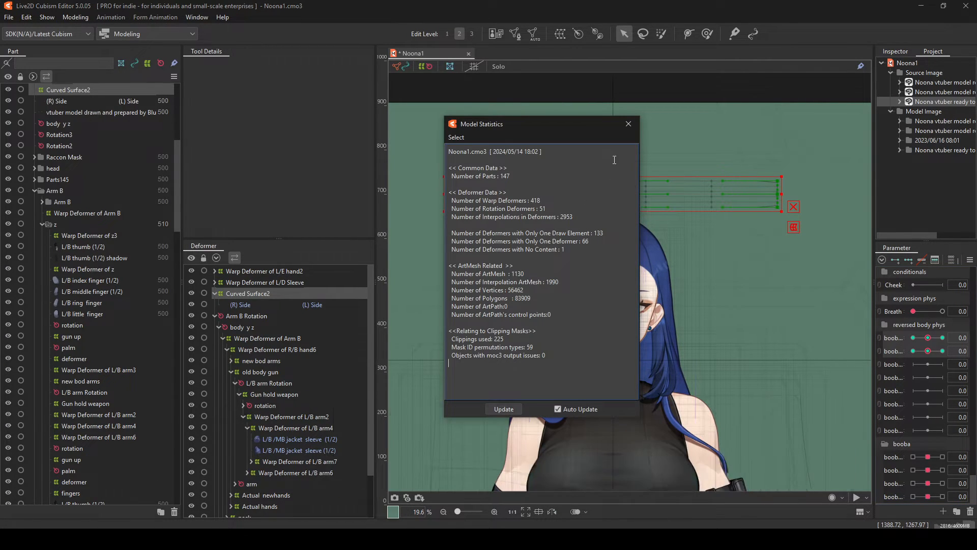
click(969, 260)
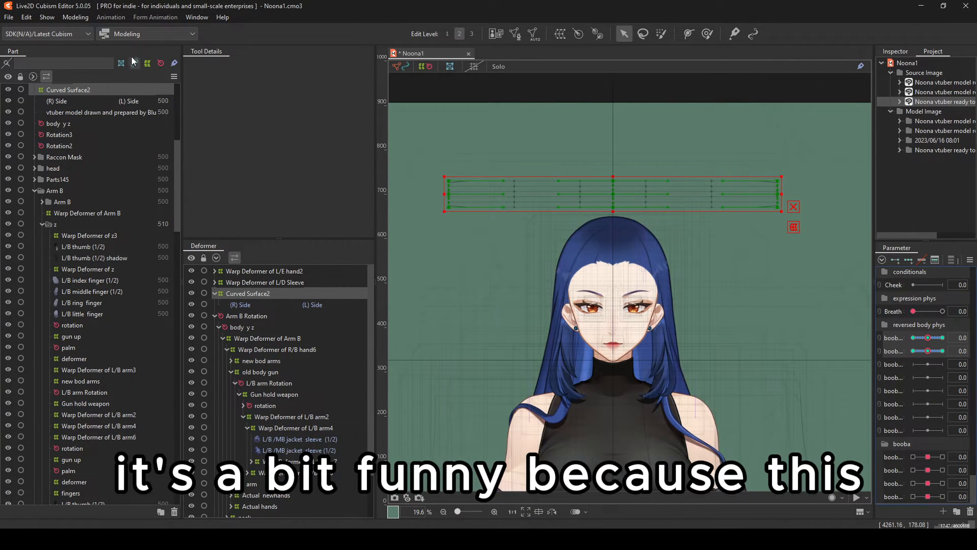
click(9, 17)
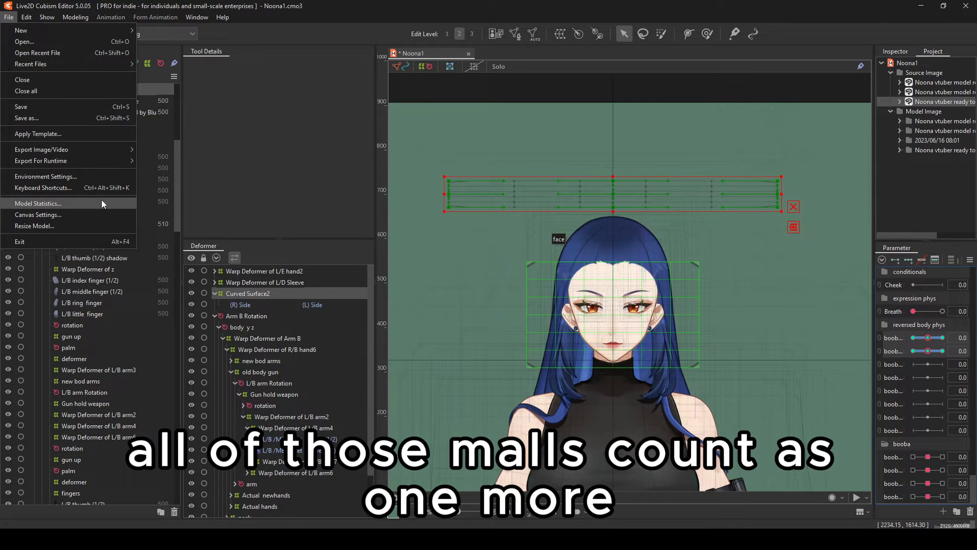
click(38, 203)
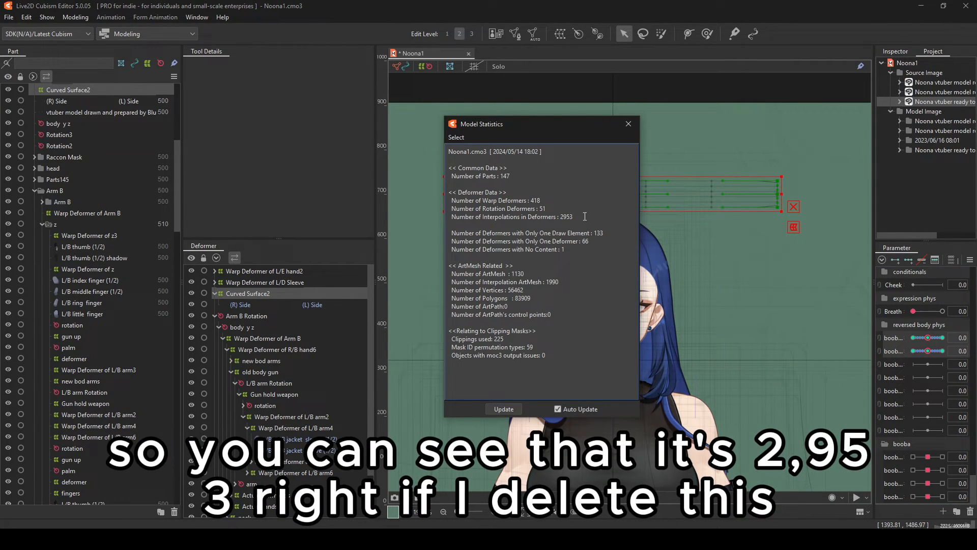
click(627, 123)
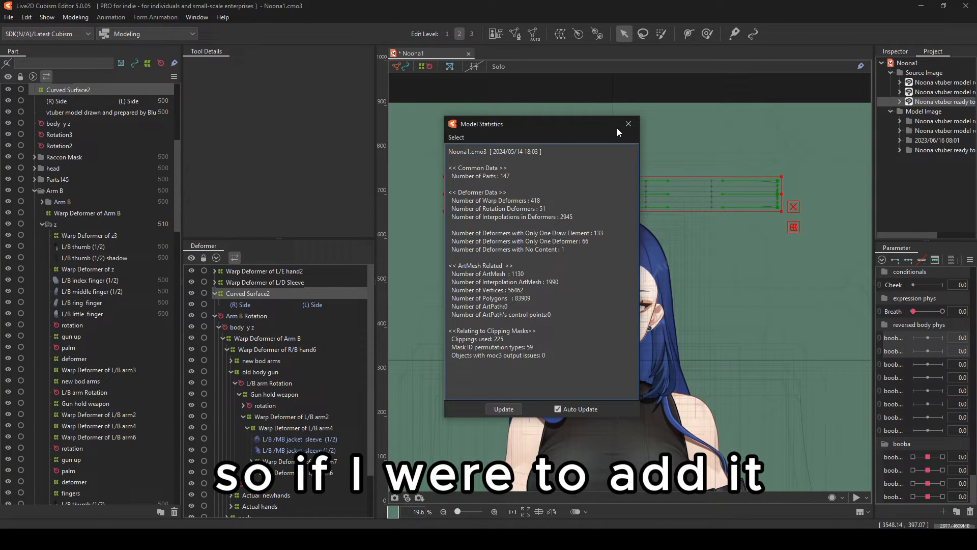
Step: Re-add the key and reopen Model Statistics to confirm 2953 interpolations
click(628, 125)
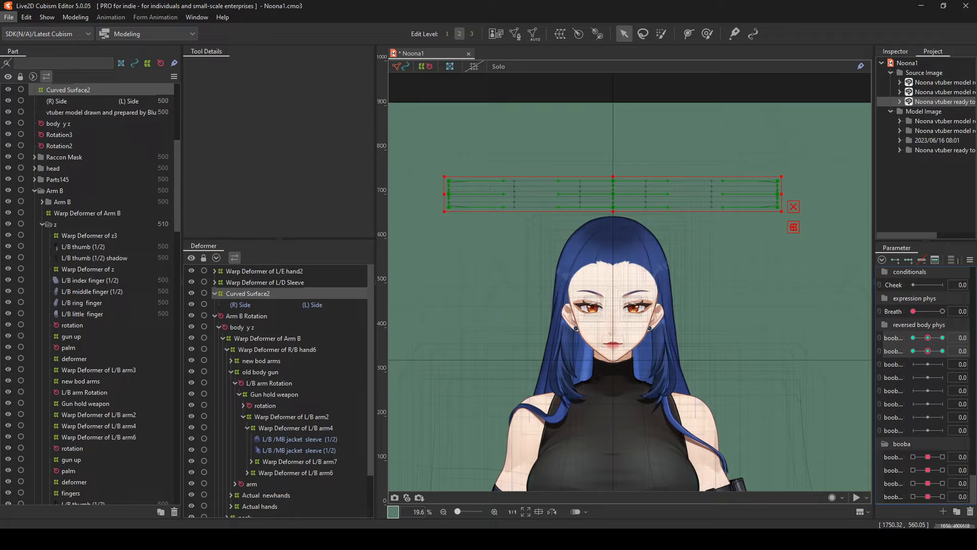
click(9, 17)
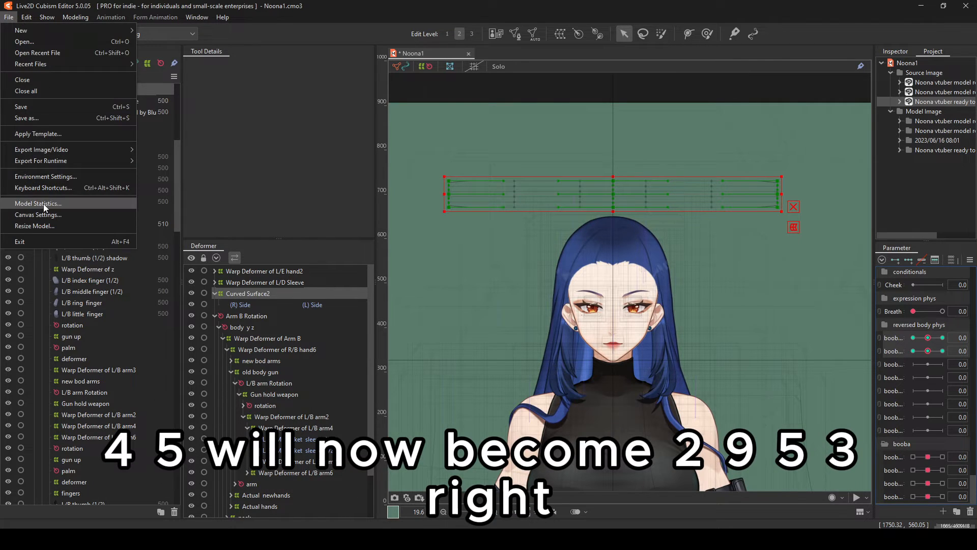
click(37, 203)
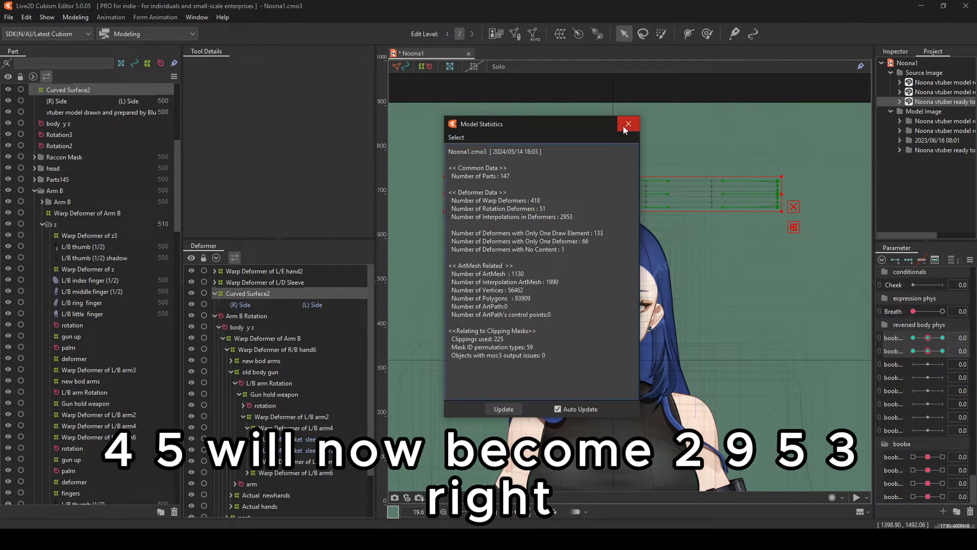
click(628, 125)
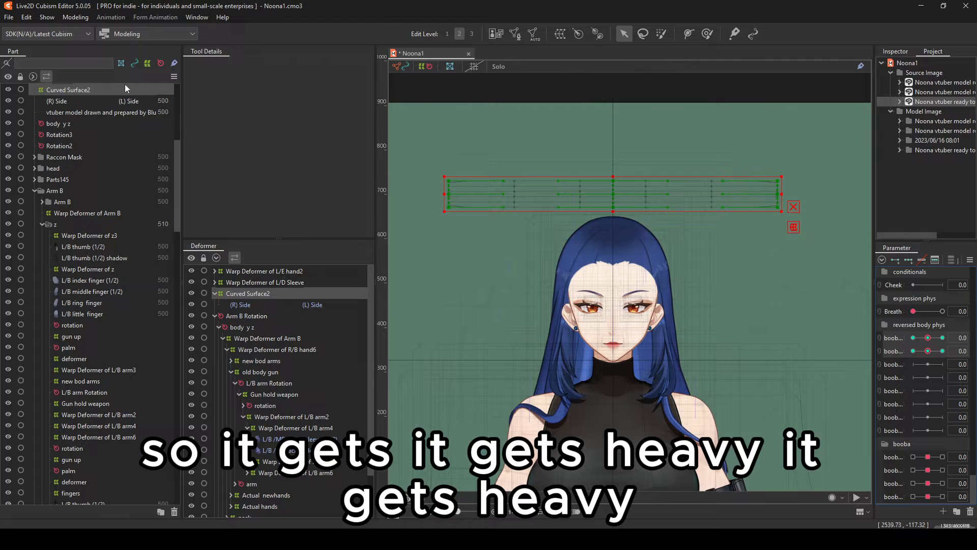
click(9, 17)
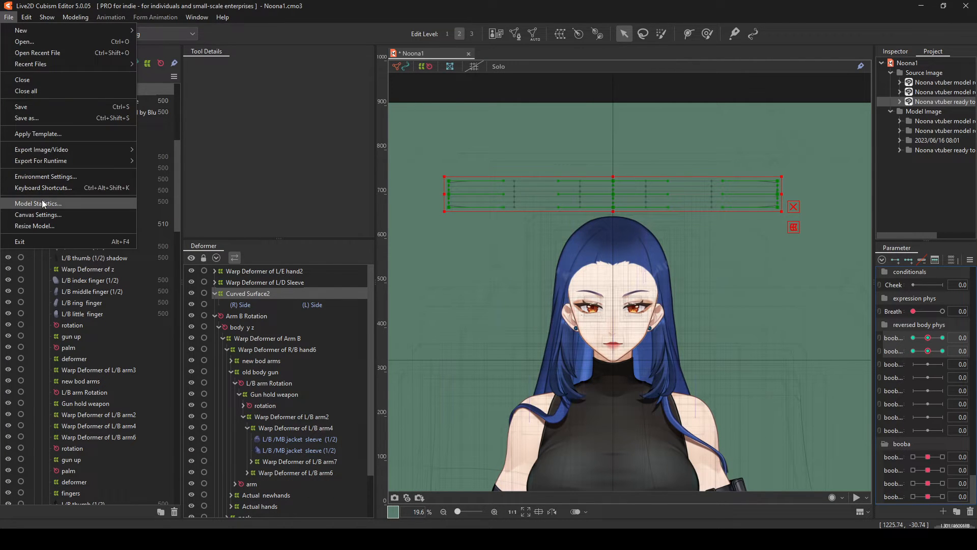
click(37, 203)
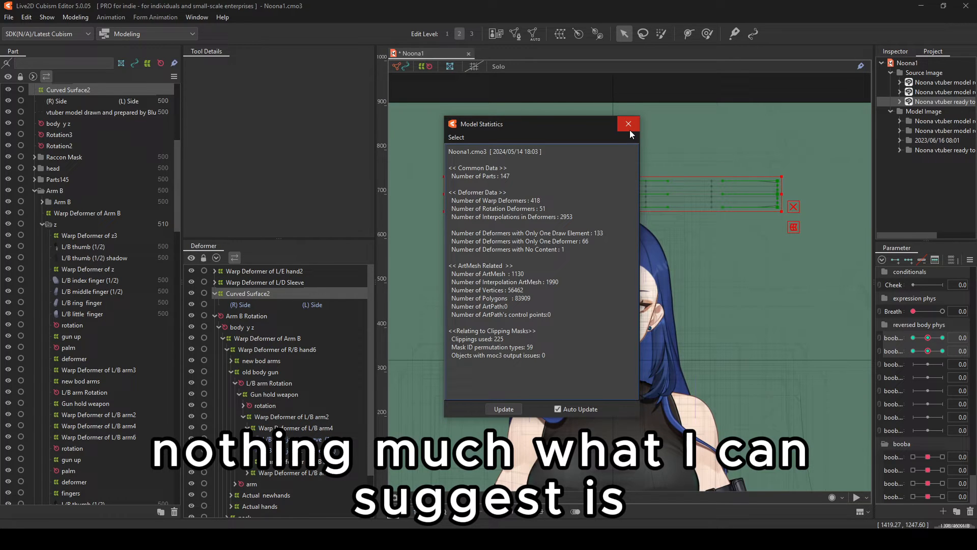
mouse_move(628, 124)
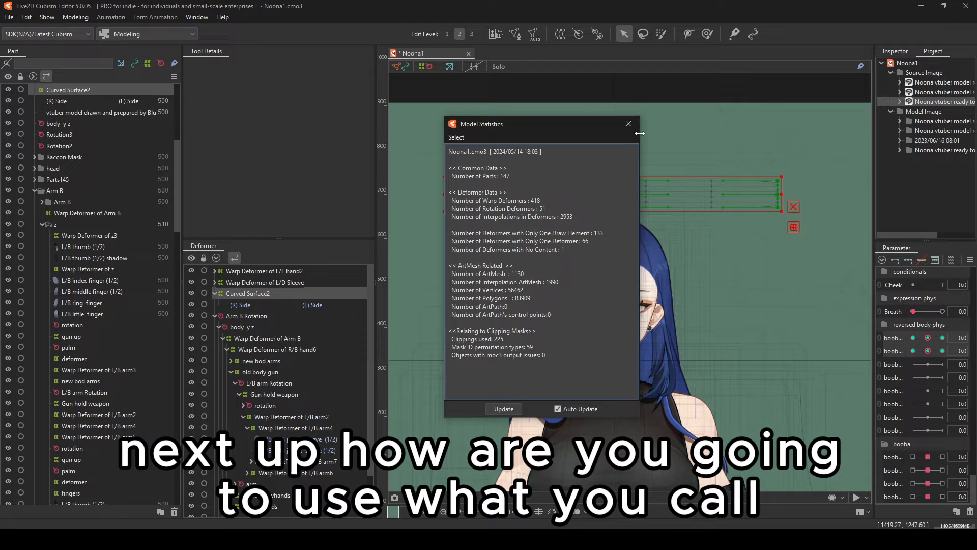
mouse_move(539, 249)
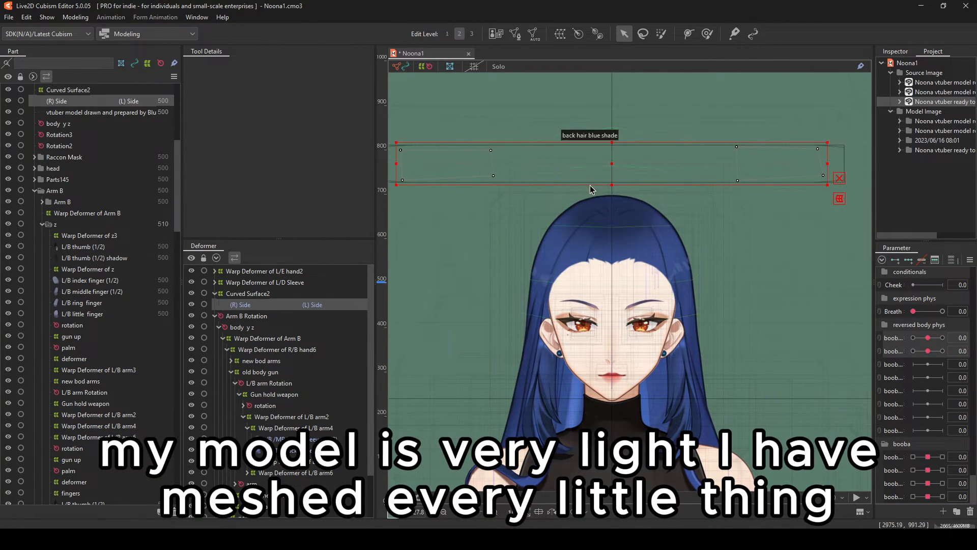
Step: Show the four-point (R) Side shading mesh under Curved Surface2 on the canvas
click(514, 33)
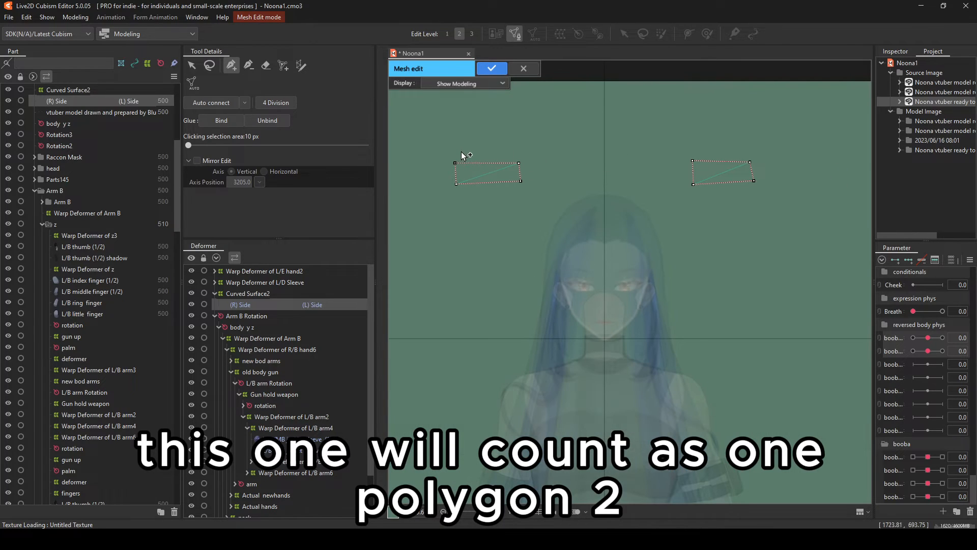
mouse_move(540, 185)
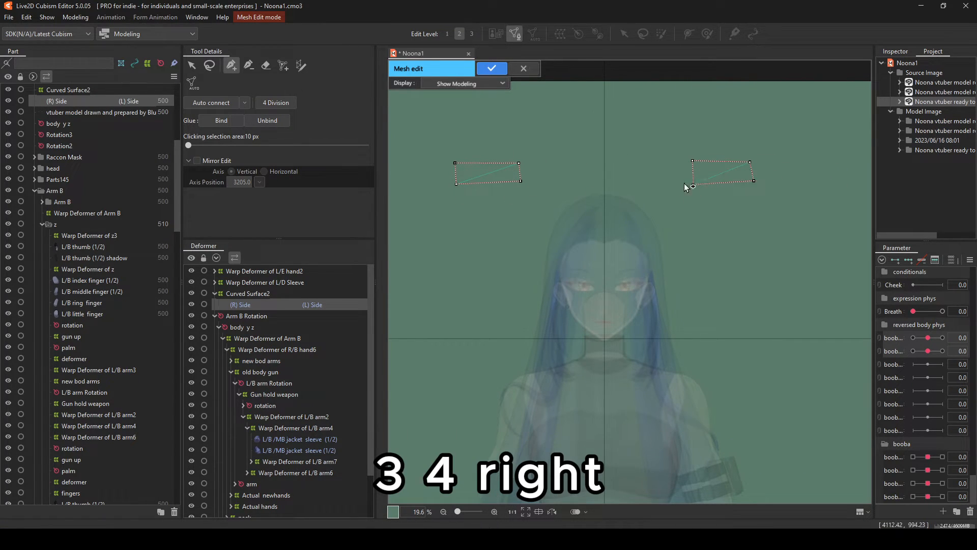
click(491, 69)
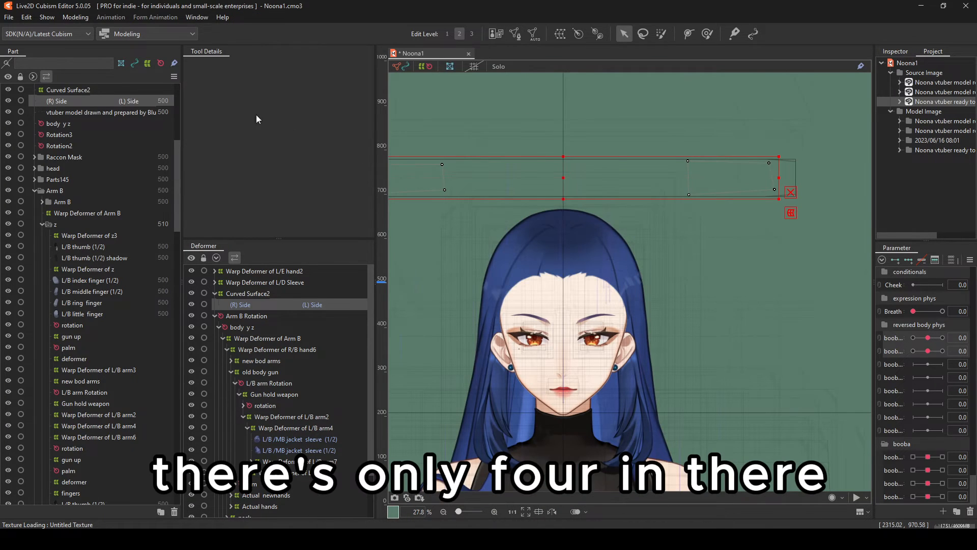
Step: Simplify the (R) Side mesh and confirm vertices fell from 56528 to 56462
scroll(down, 3)
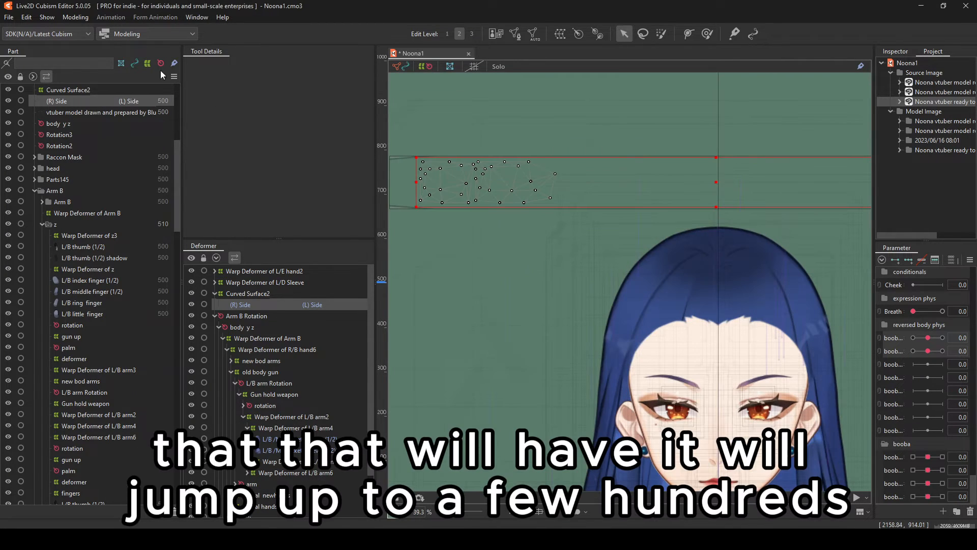
click(9, 17)
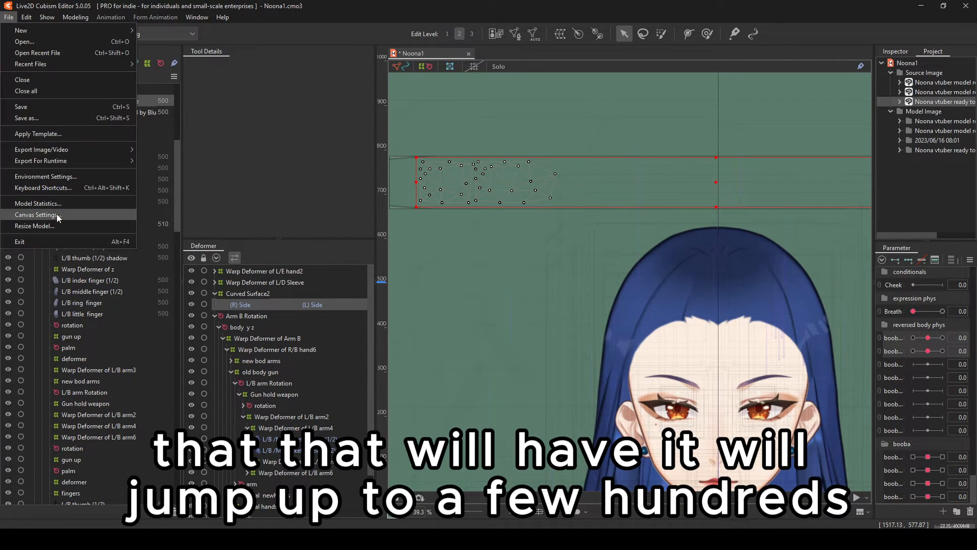
mouse_move(38, 203)
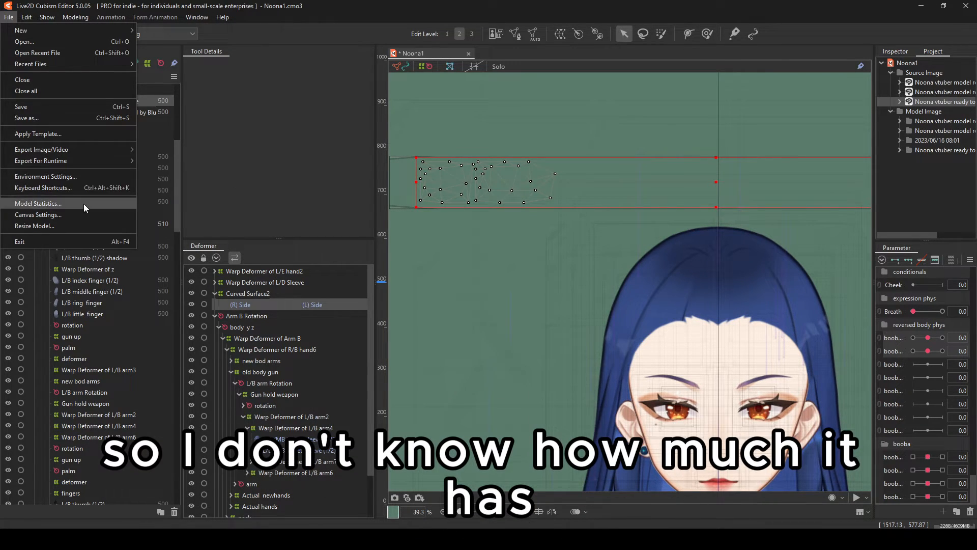
click(38, 203)
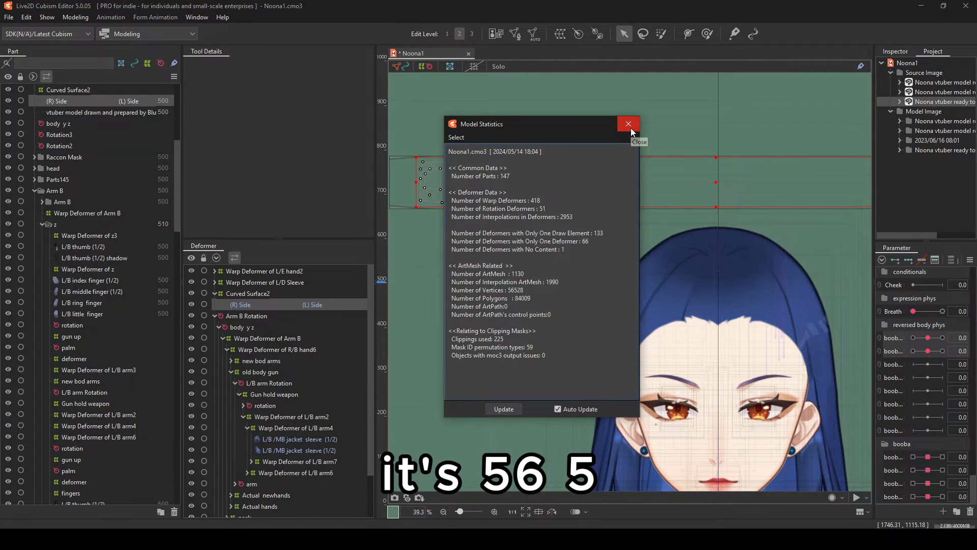
click(628, 123)
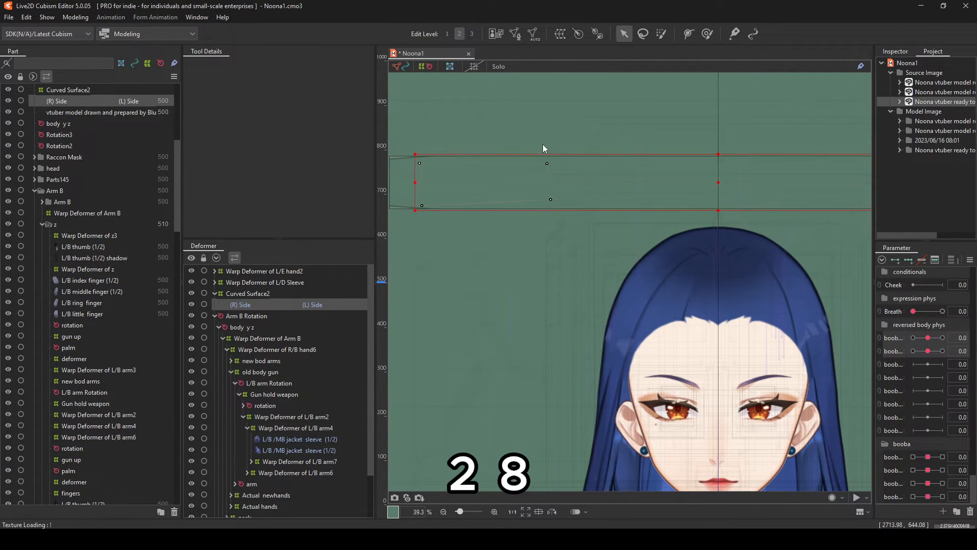
click(8, 16)
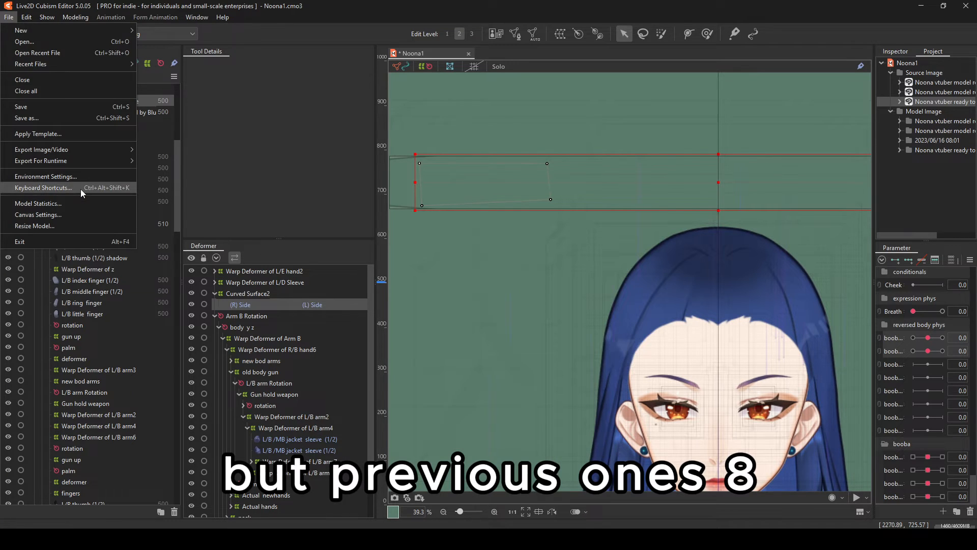
click(39, 203)
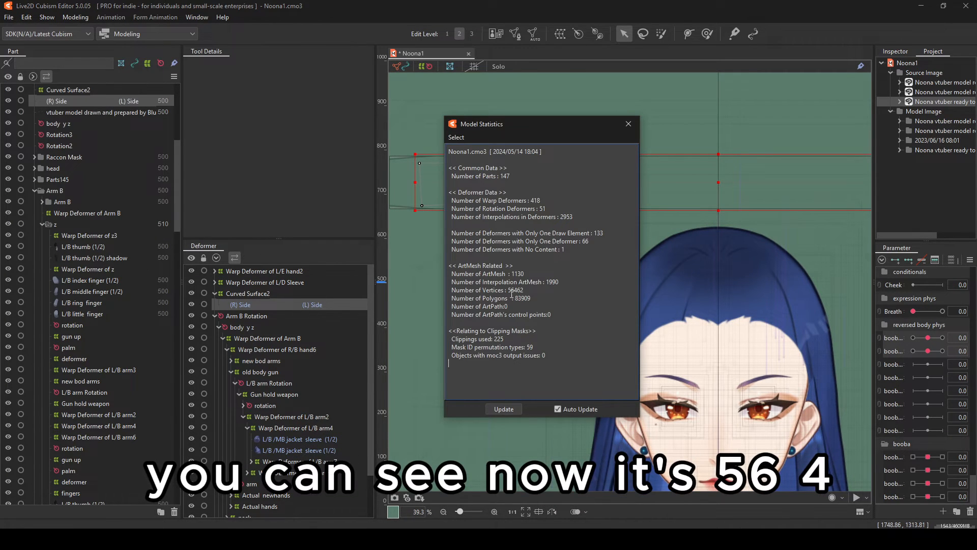
mouse_move(628, 124)
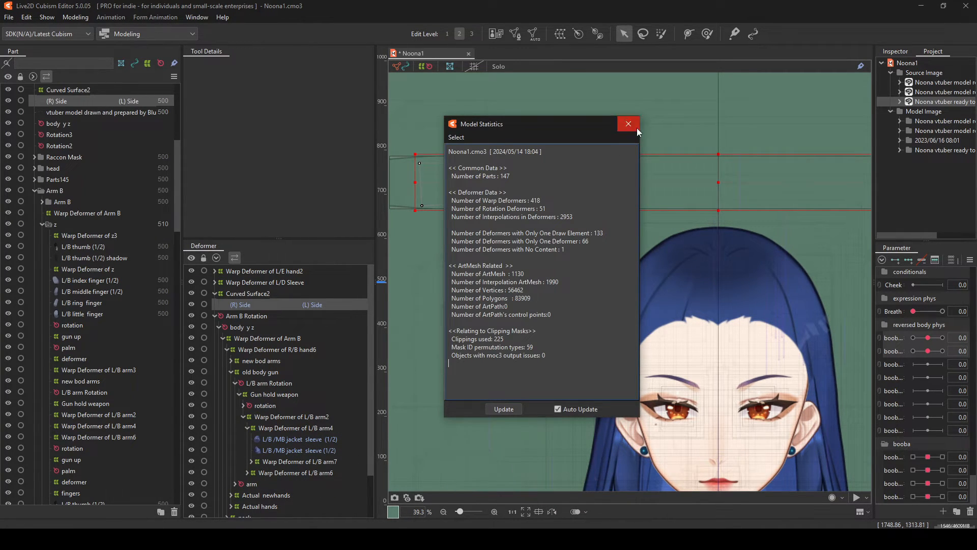
click(628, 123)
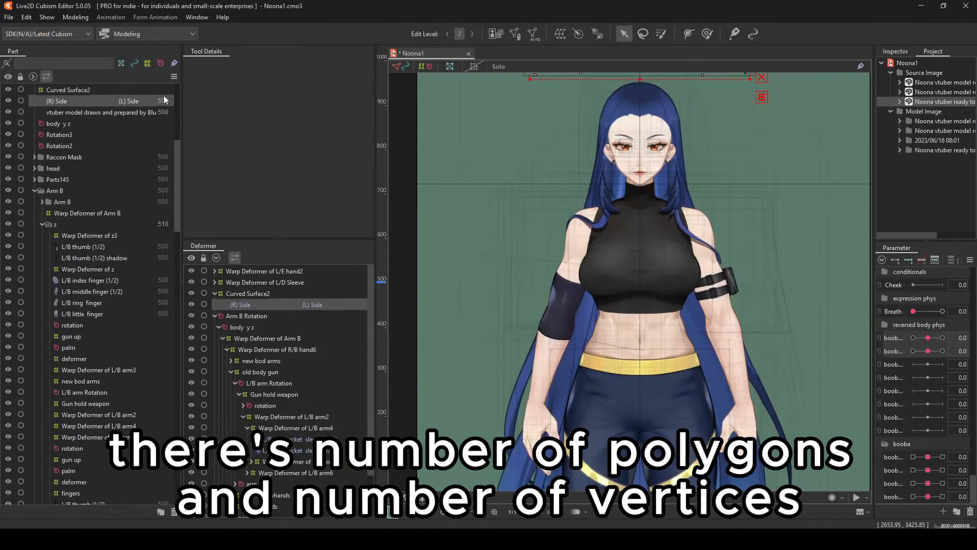
Step: Reopen Model Statistics to read 56462 vertices and 83909 polygons, then close it
click(9, 17)
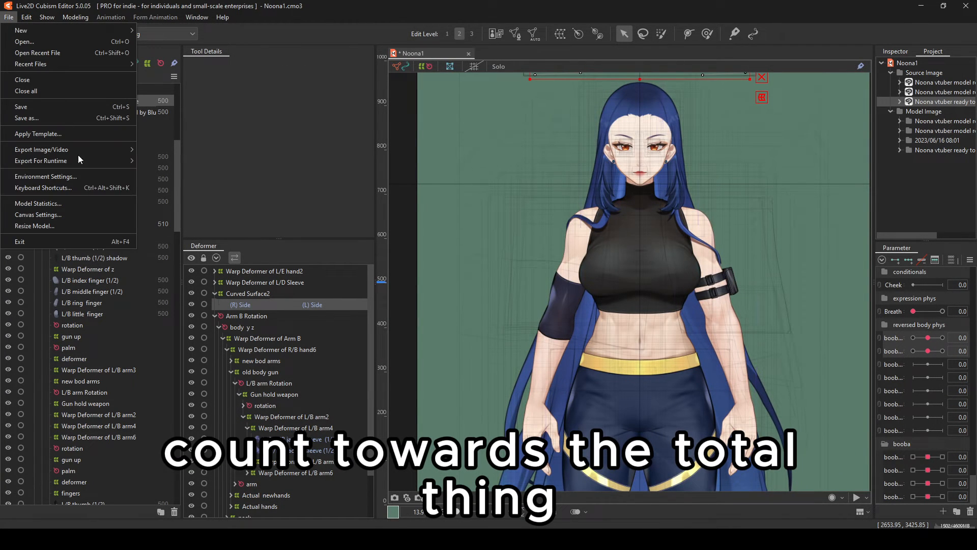
click(38, 203)
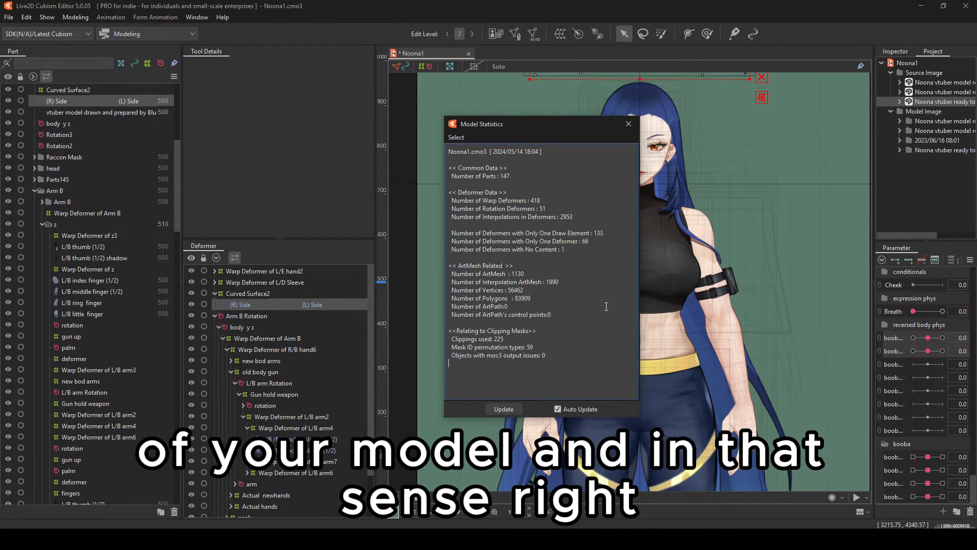
mouse_move(560, 299)
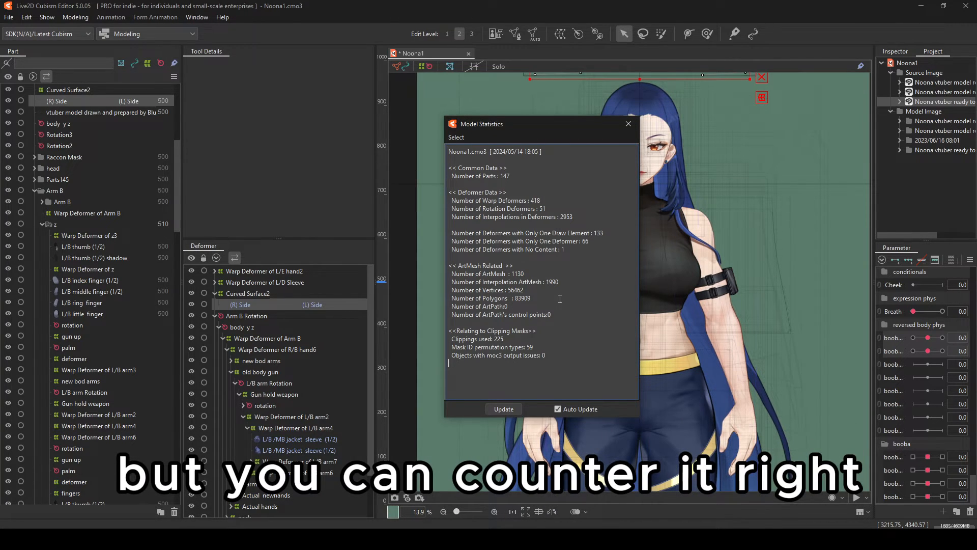
click(628, 124)
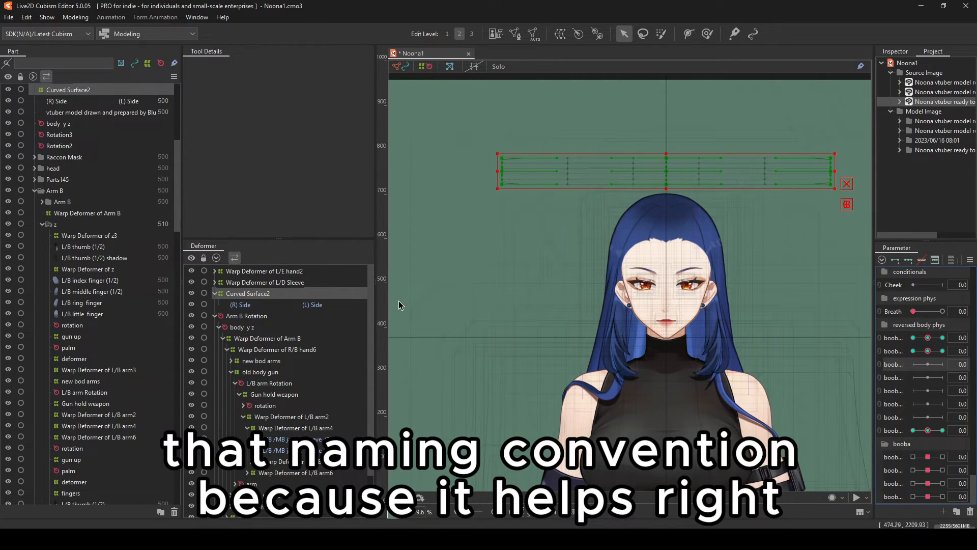
mouse_move(603, 343)
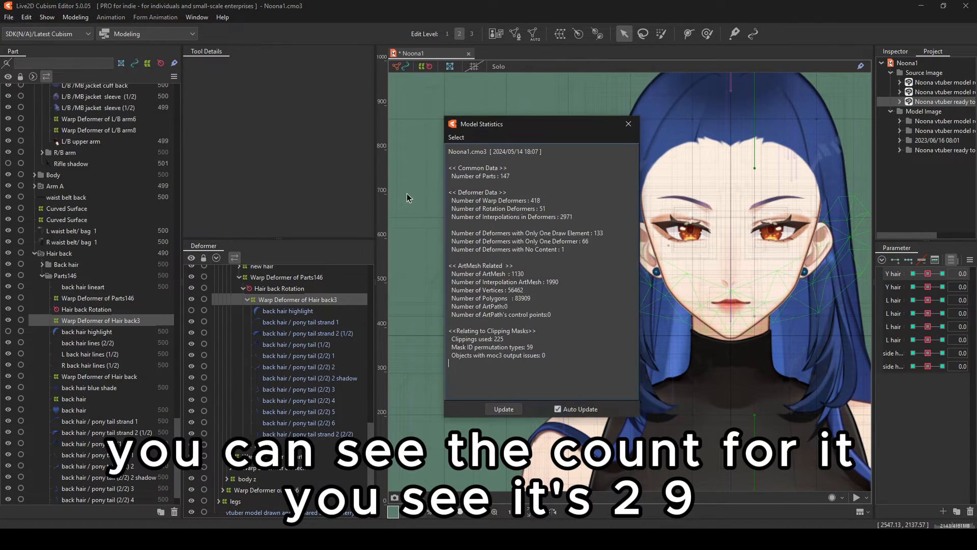
Step: Recheck Model Statistics to confirm deformer interpolations fell from 2971 to 2955
click(627, 124)
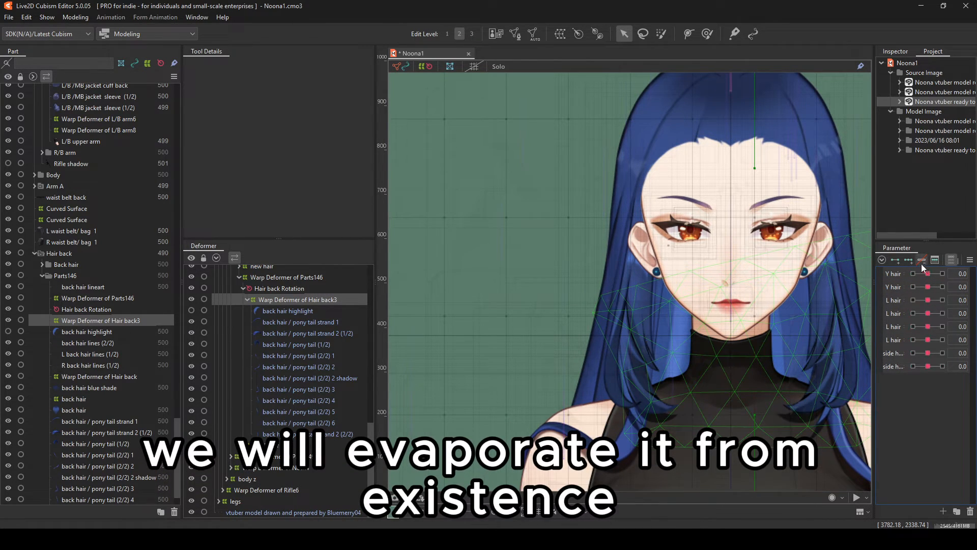
click(8, 17)
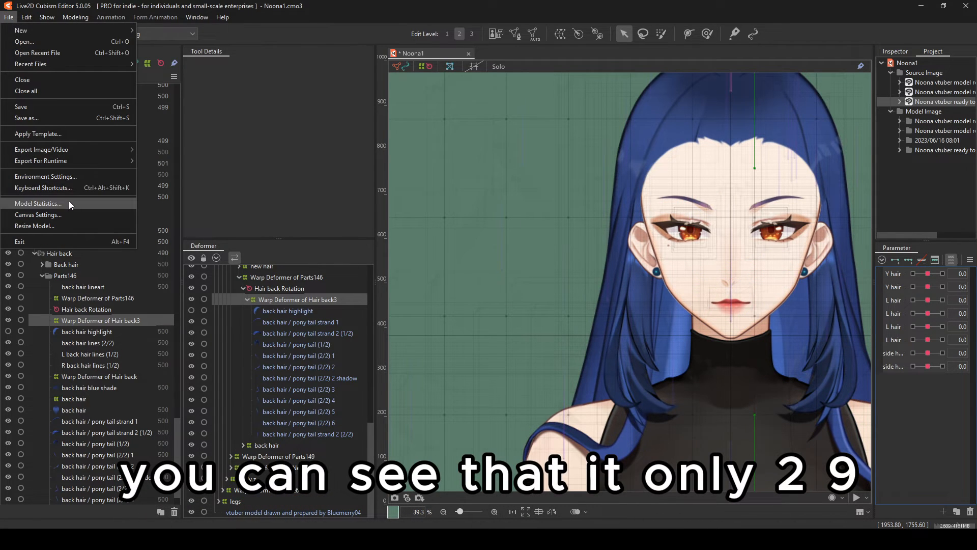
click(37, 203)
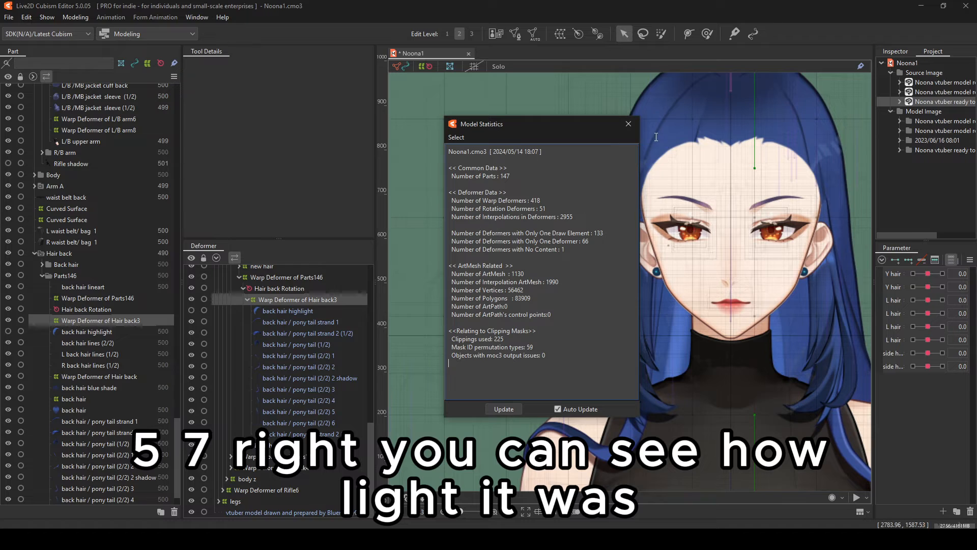
click(628, 123)
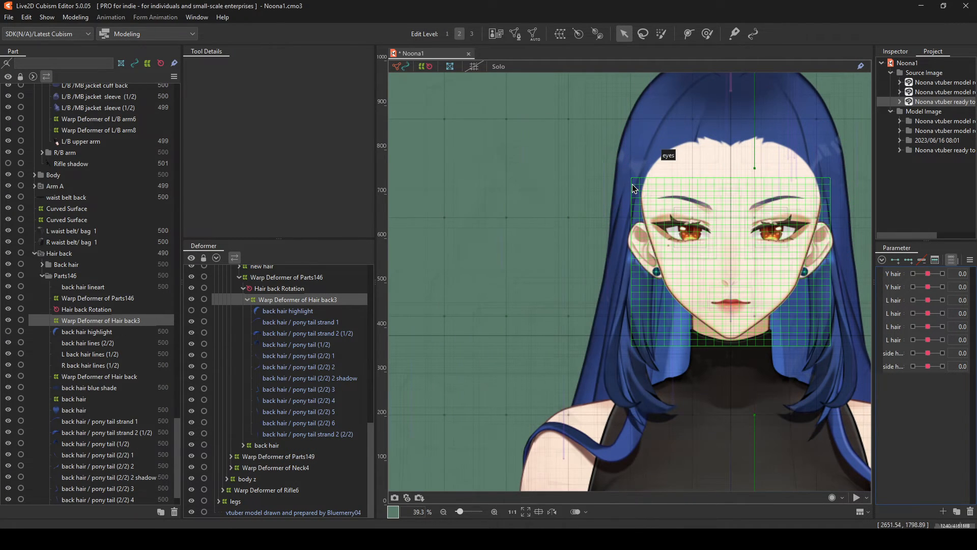
click(9, 17)
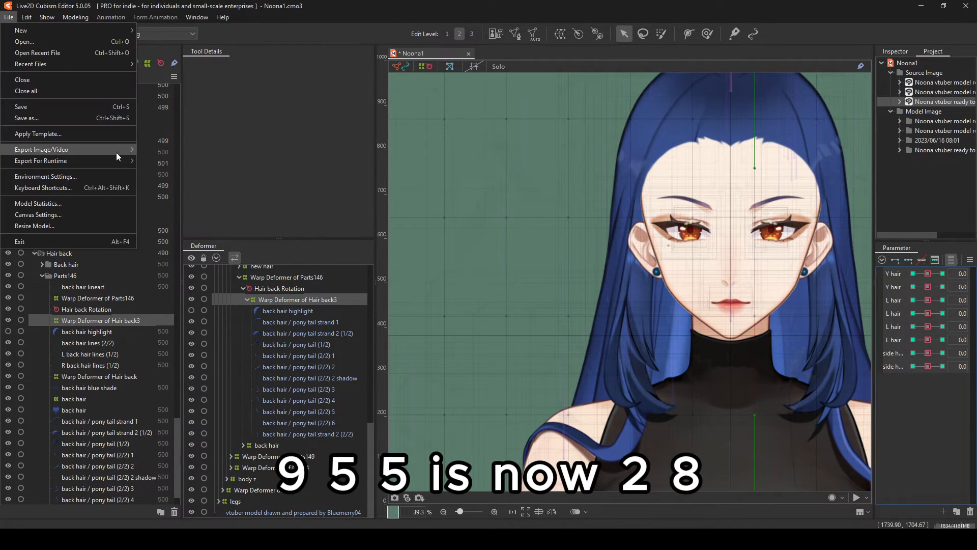
click(38, 202)
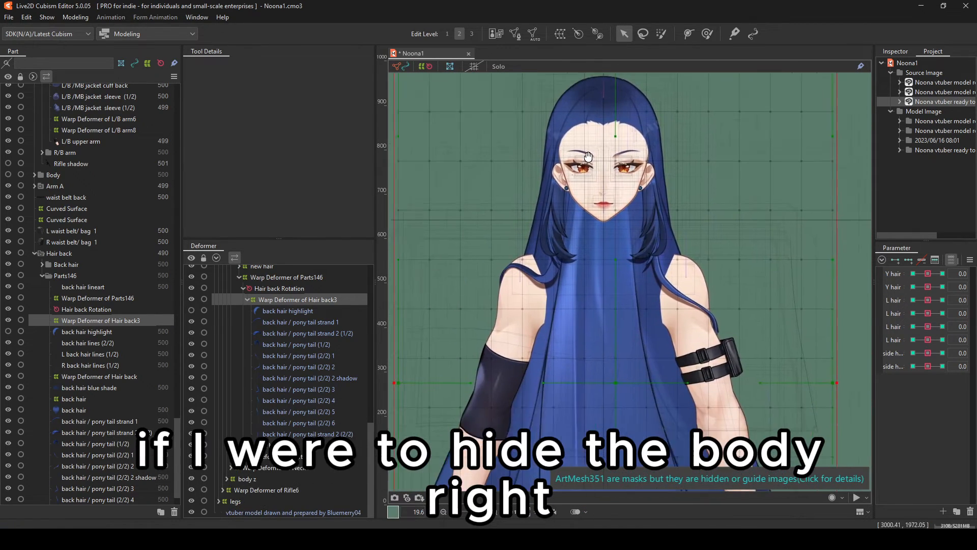
Step: Enter Mesh Edit on gun blast 1 and review statistics before reworking it
click(8, 175)
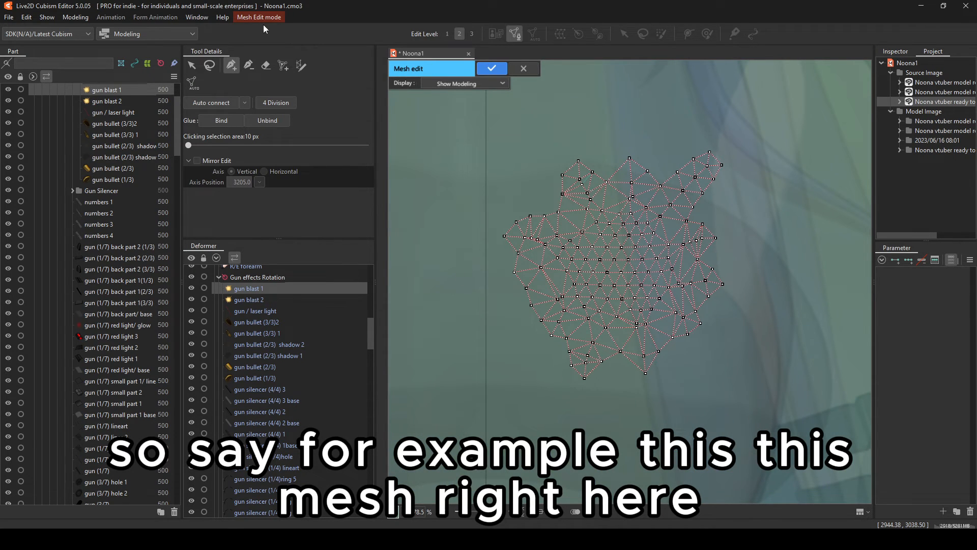
click(491, 68)
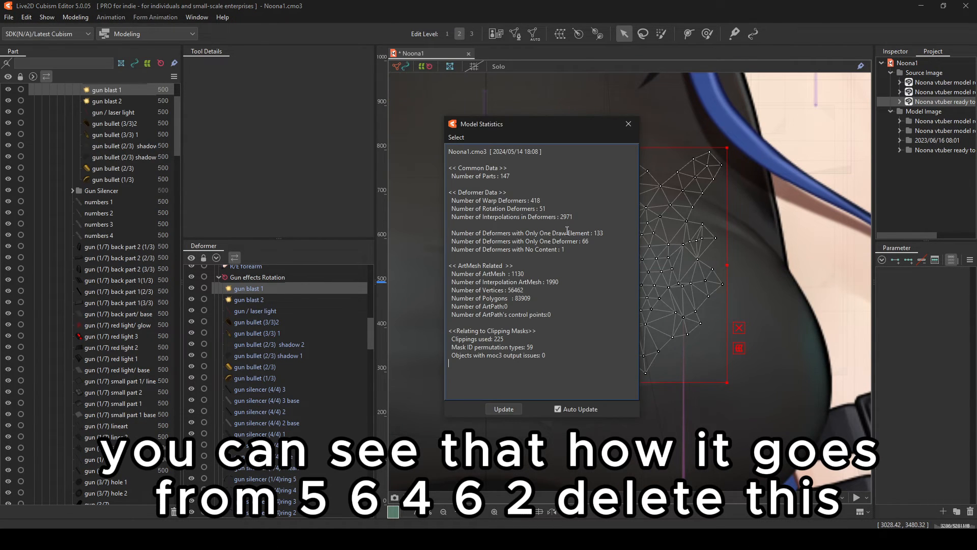
click(628, 123)
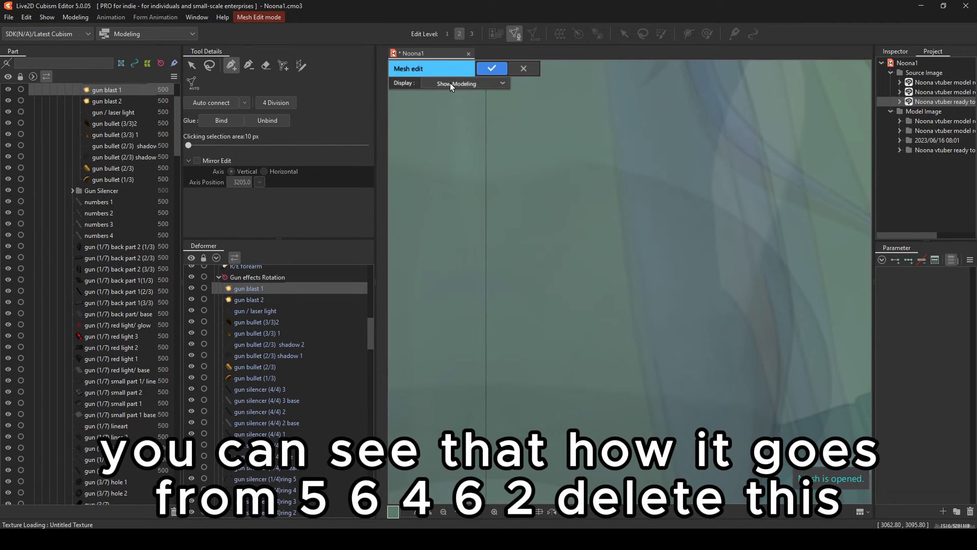
Step: Redraw the gun blast outline with a few points, confirming 56319 vertices
click(463, 83)
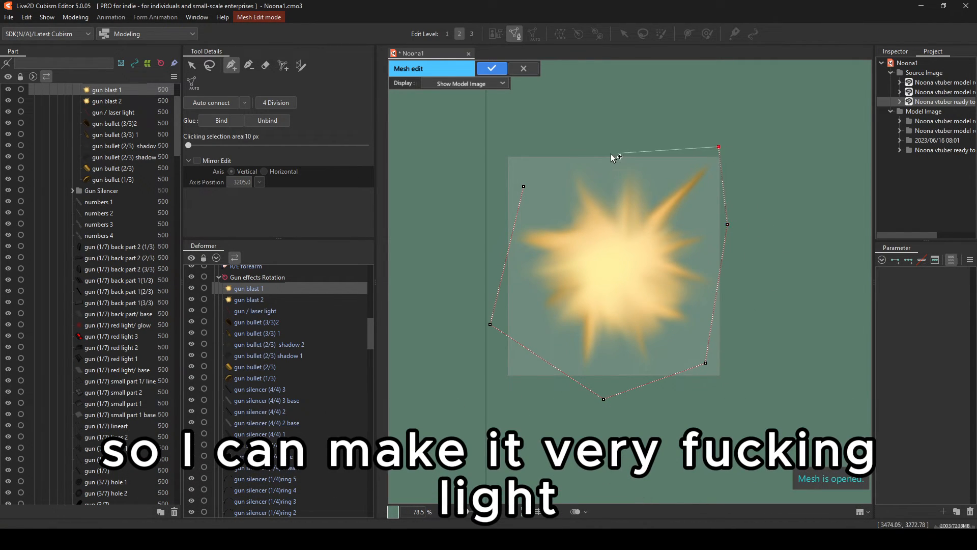
click(491, 68)
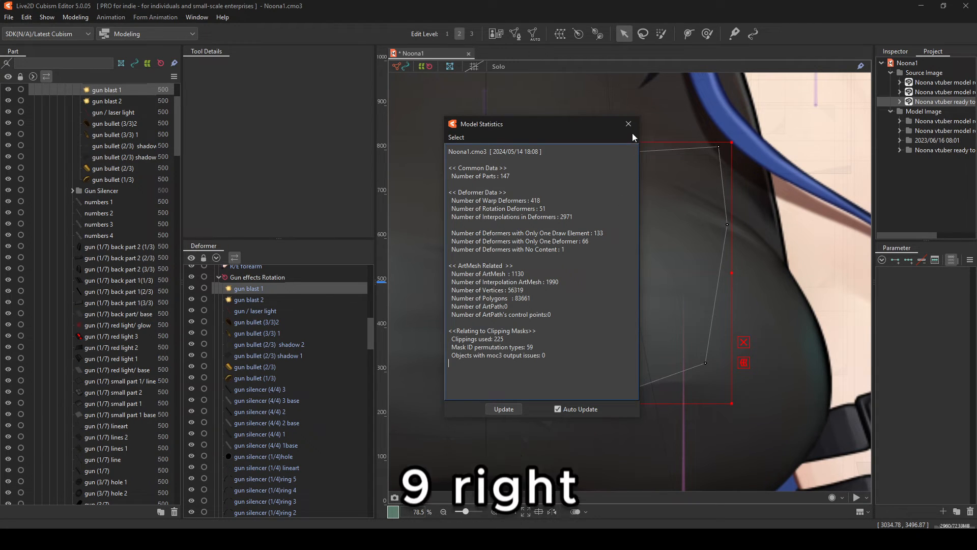
click(628, 125)
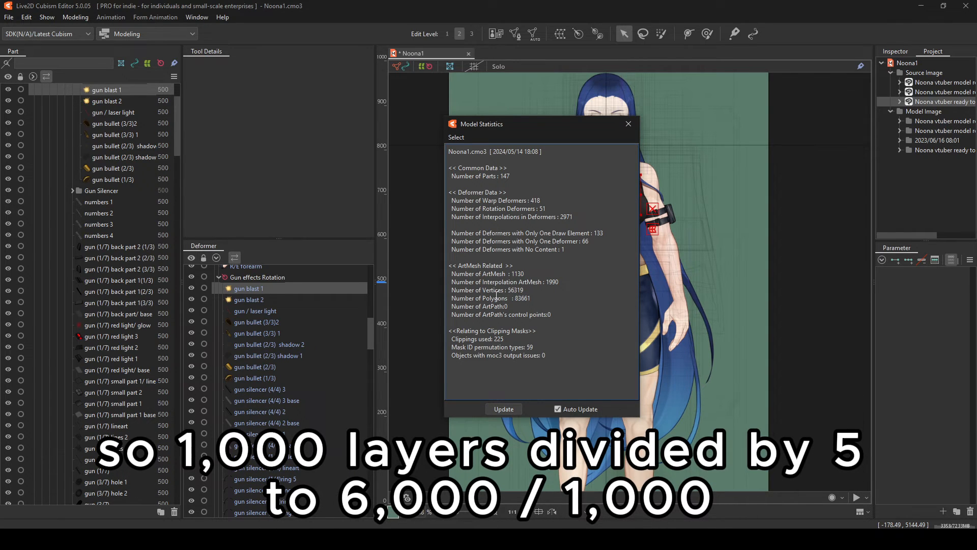
mouse_move(532, 272)
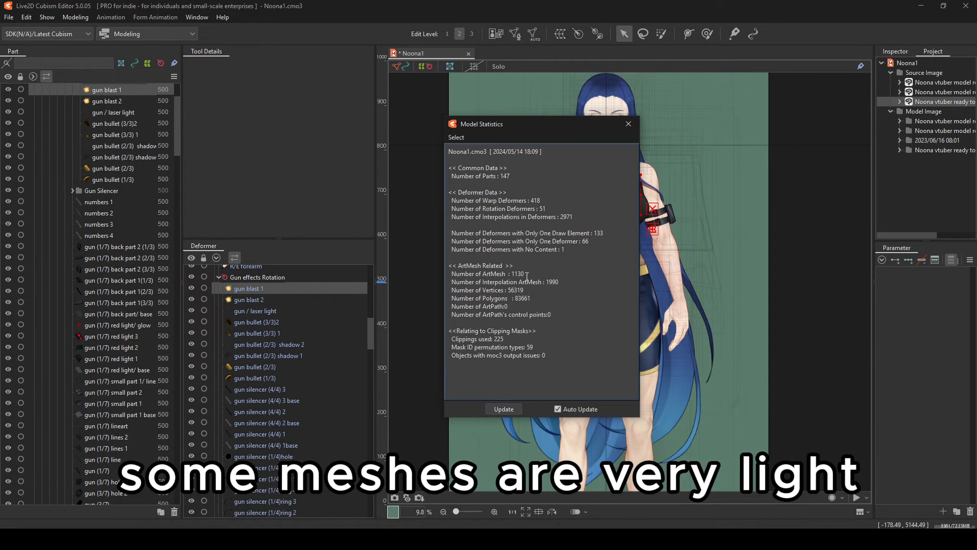
Step: Close the Model Statistics report
click(627, 123)
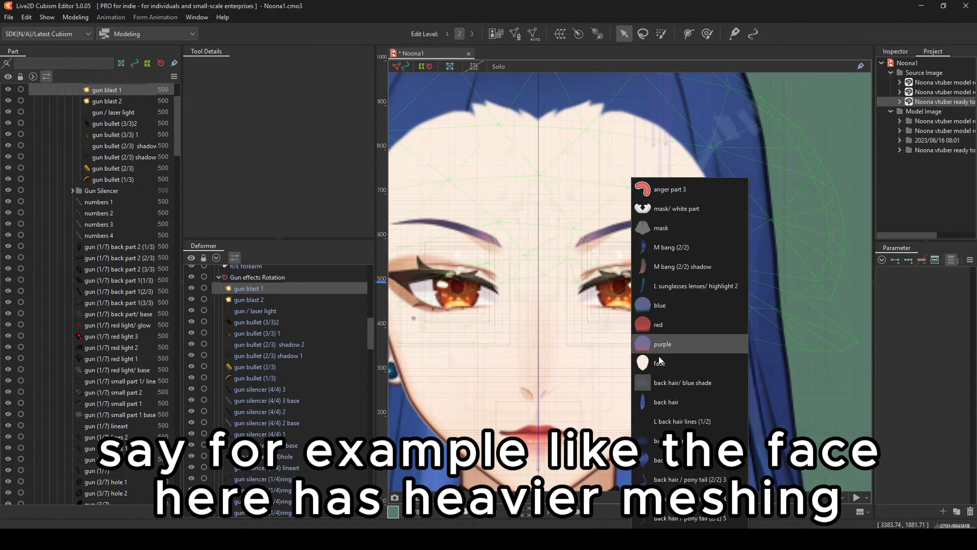
Step: Pick the L/D arm bag/ back art mesh from under the canvas spot
click(660, 362)
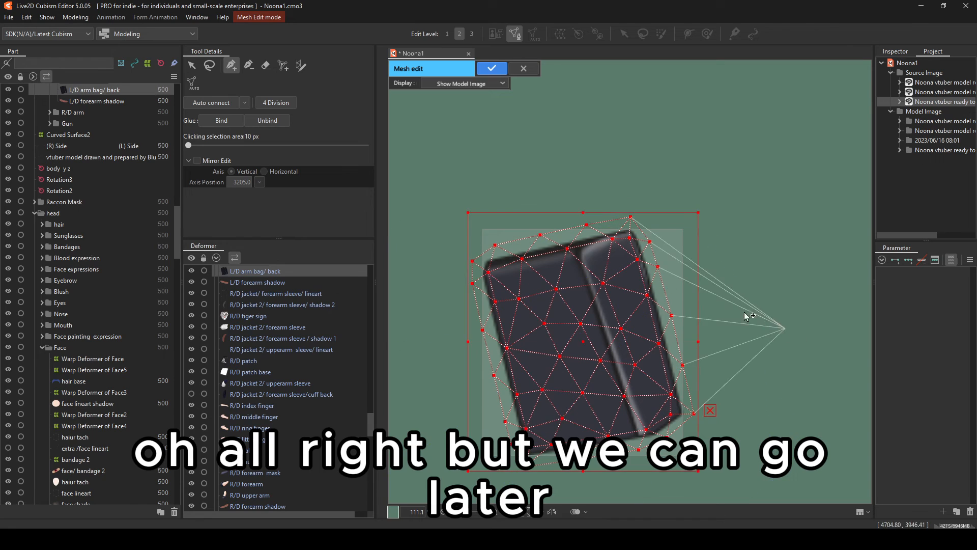
Step: Cut back and front arm bag meshes to few vertices, confirming 56249 in statistics
click(492, 68)
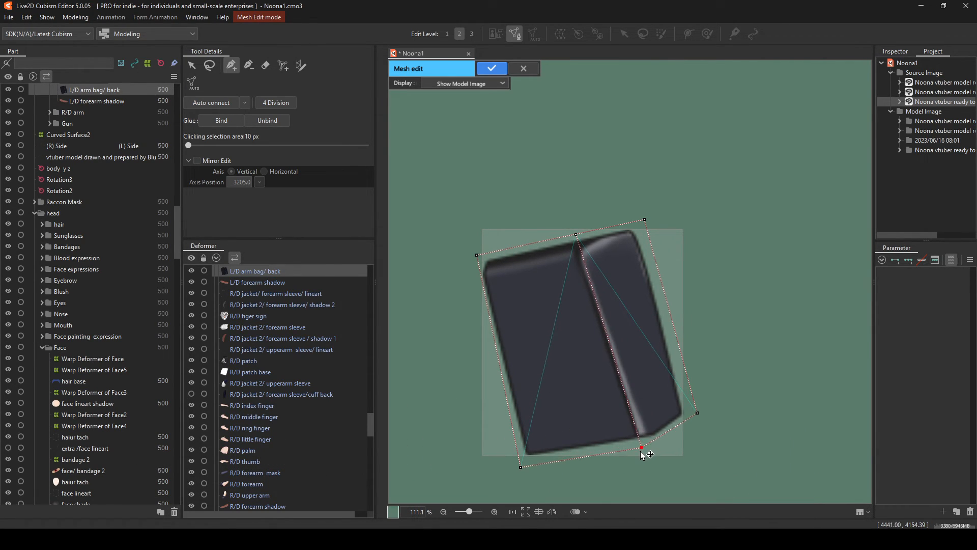
click(491, 68)
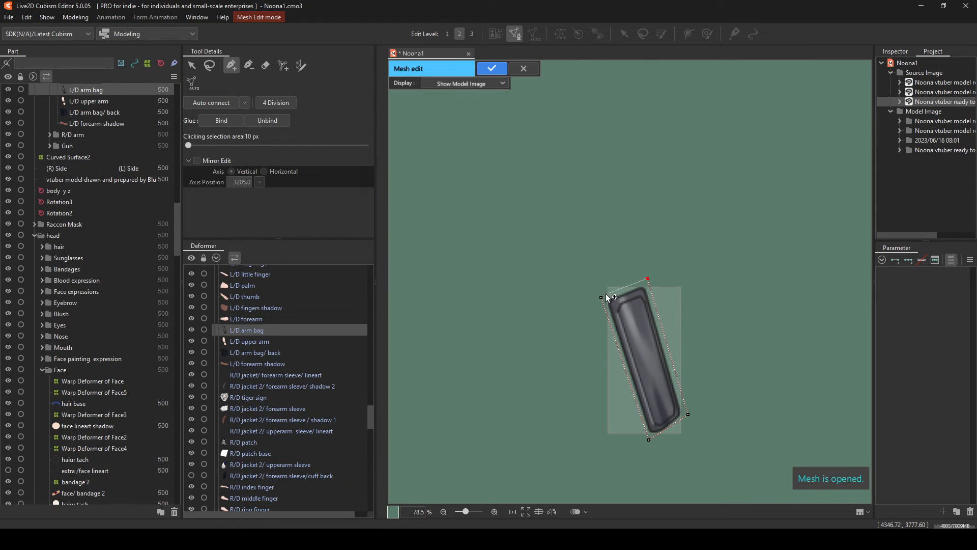
click(9, 17)
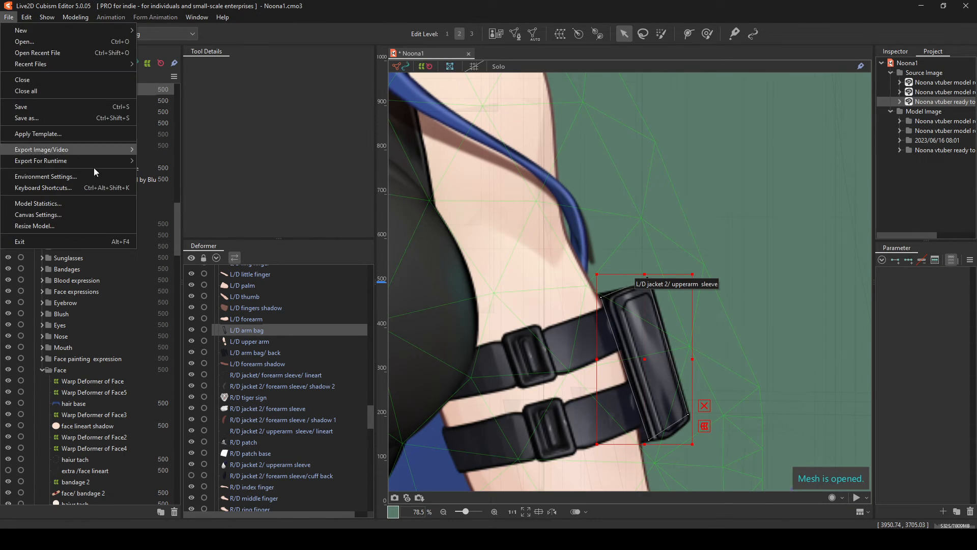
click(38, 202)
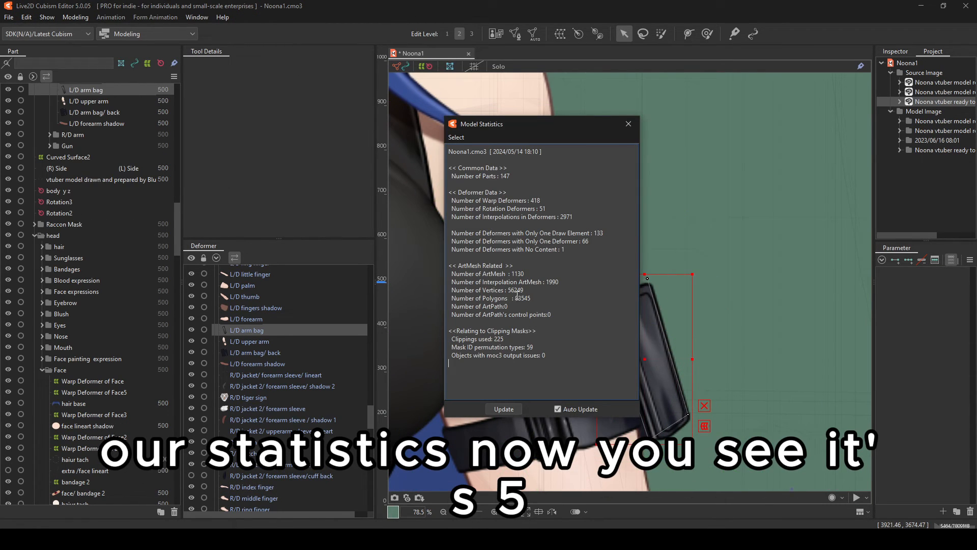
click(627, 123)
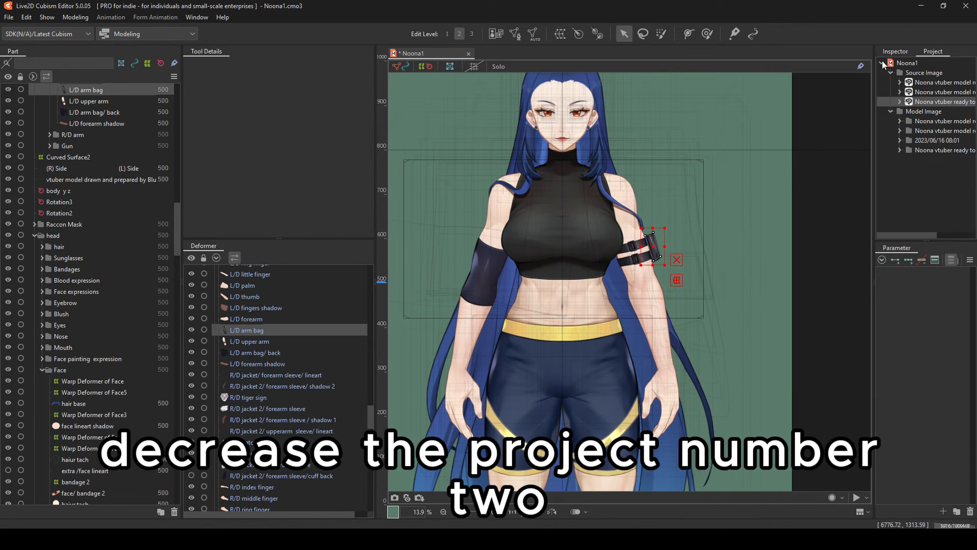
Step: Delete the booba y2 parameters and verify 2945 interpolations in Model Statistics
click(894, 51)
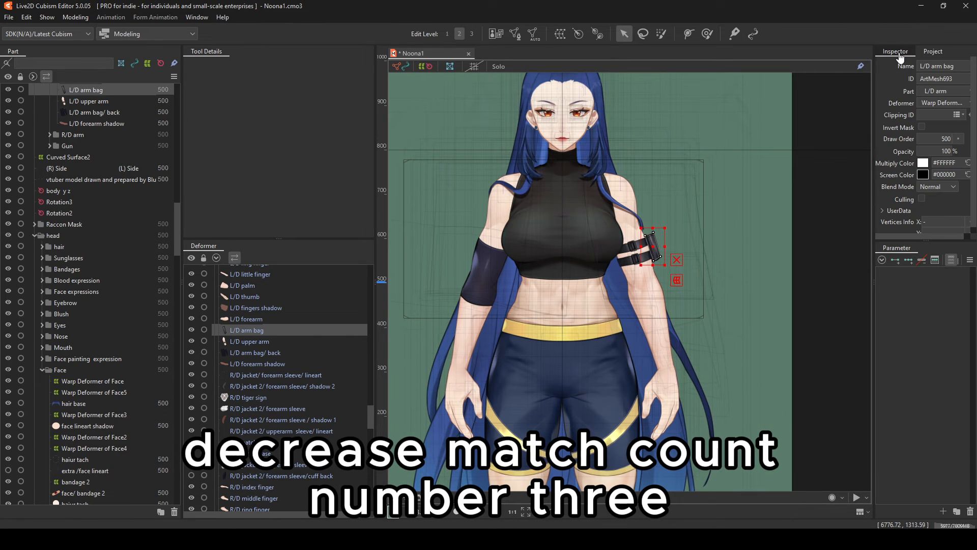
click(46, 17)
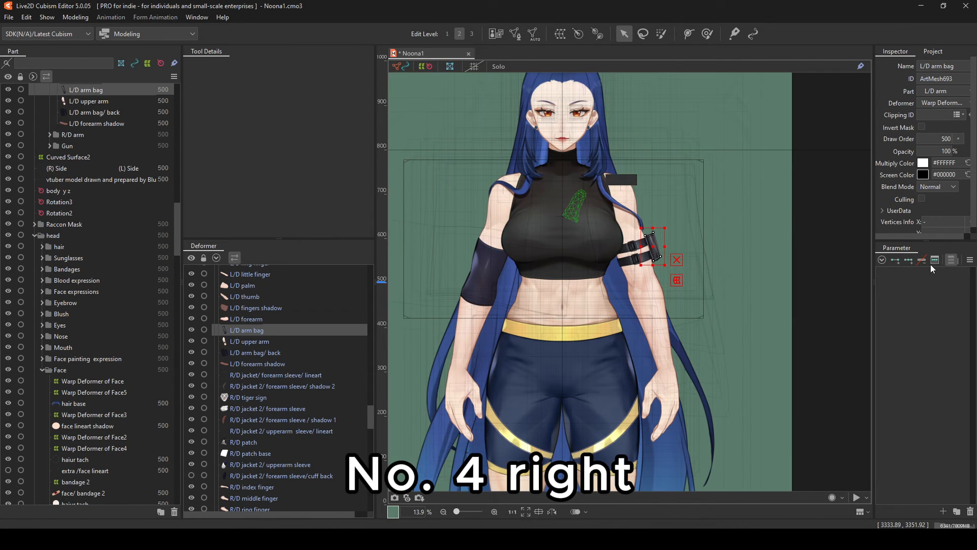
click(934, 260)
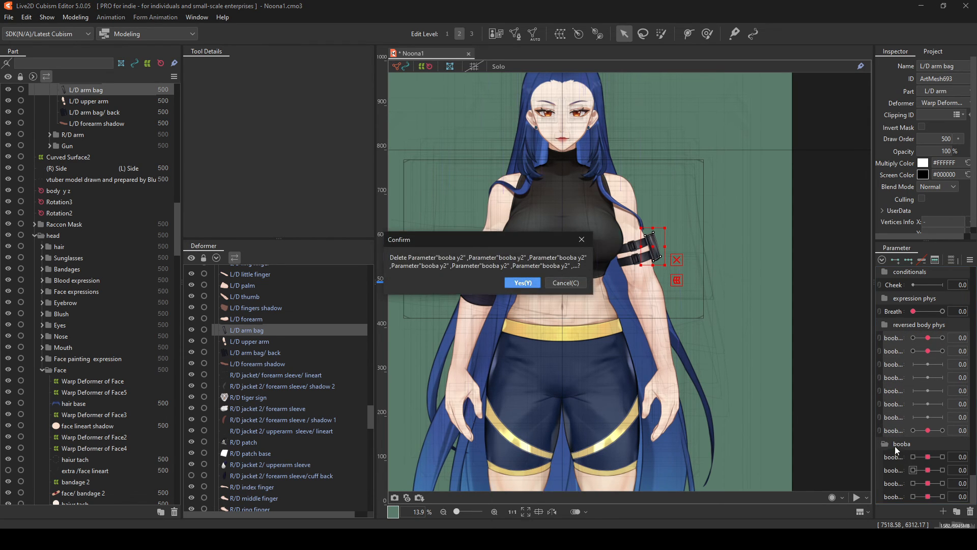
click(8, 17)
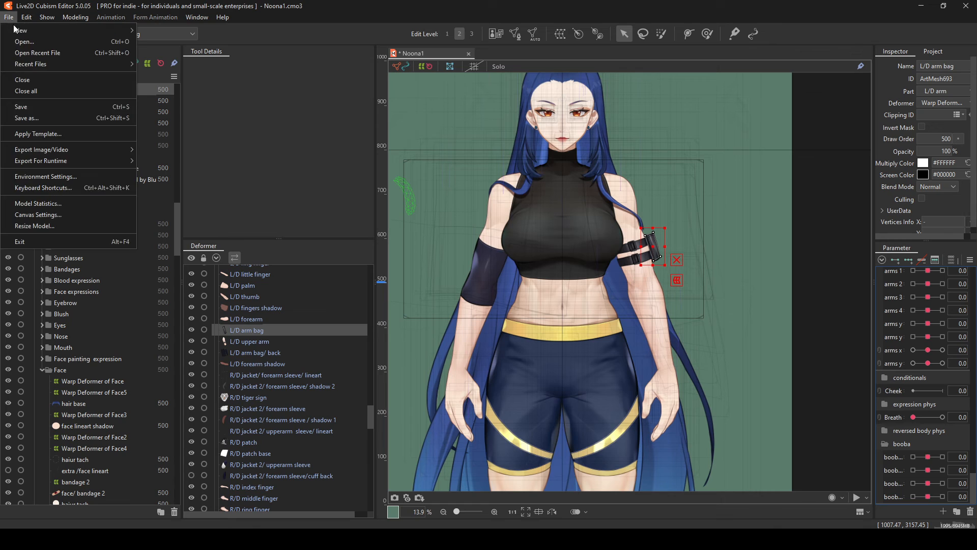
click(38, 203)
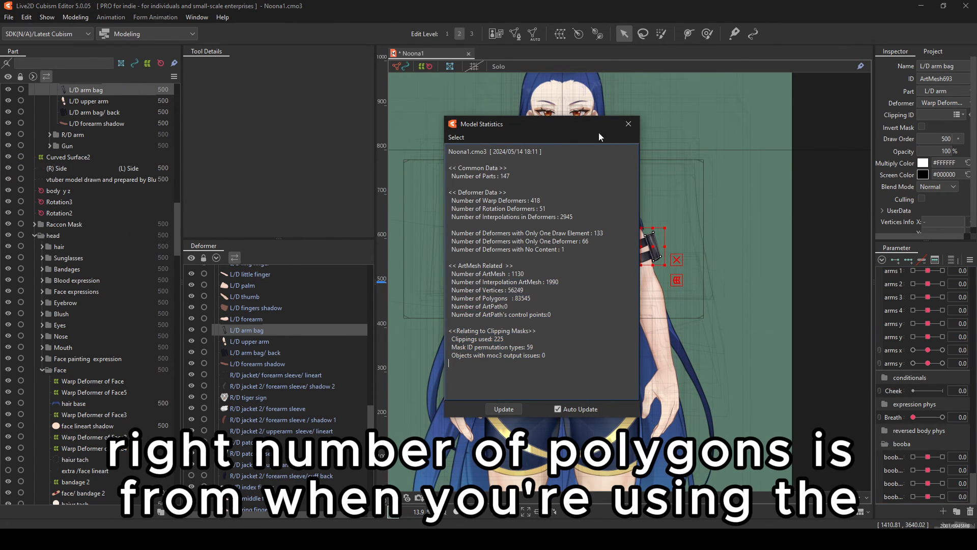
mouse_move(628, 124)
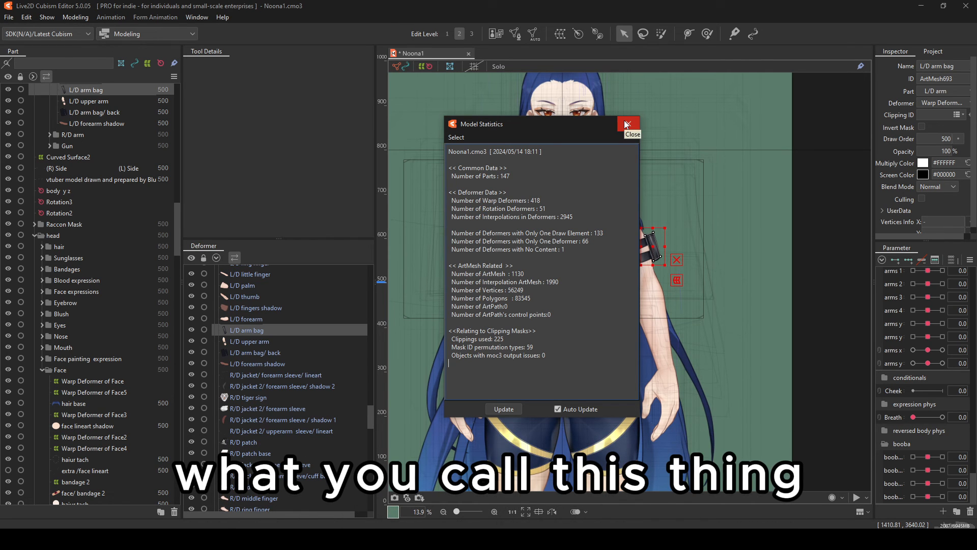
click(627, 124)
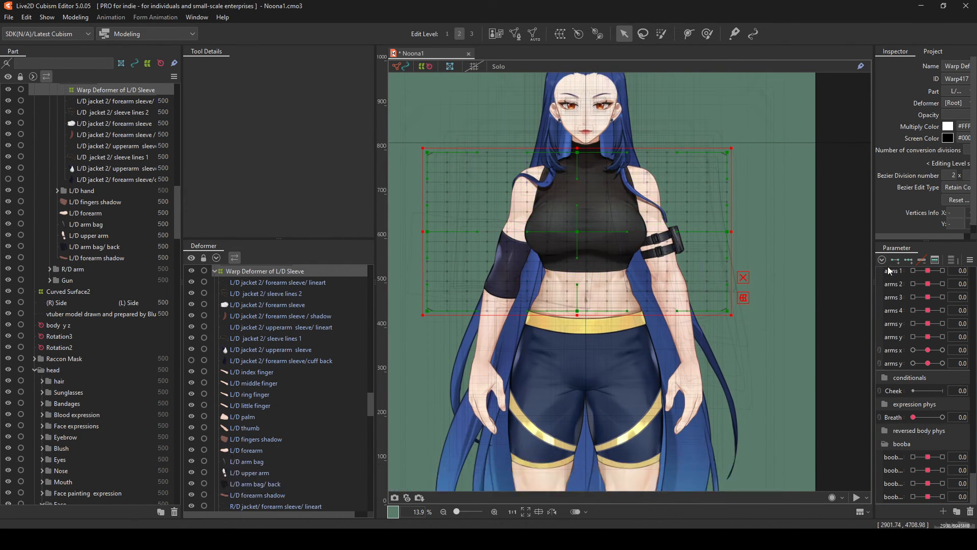
Step: Change L/D Sleeve conversion divisions to 12 x 12, then review Model Statistics
click(951, 260)
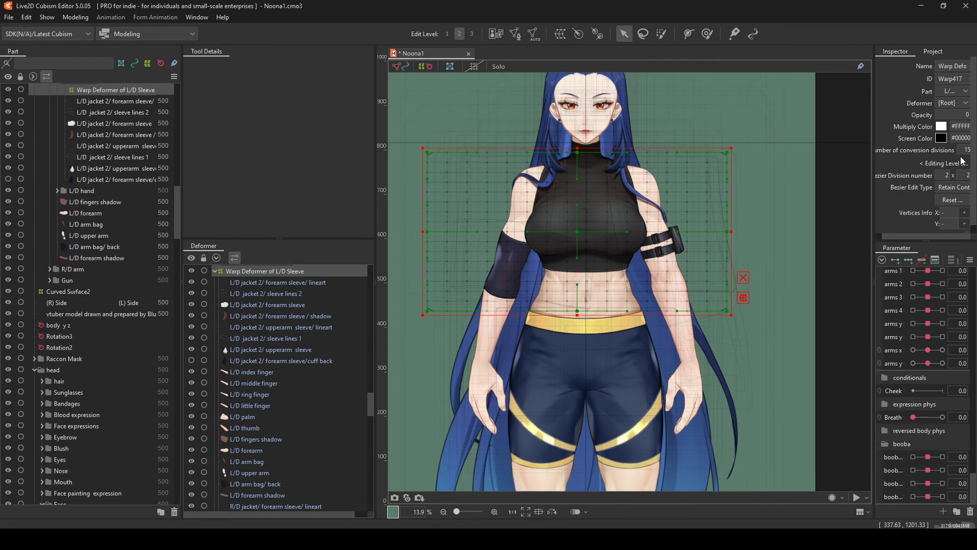
mouse_move(874, 258)
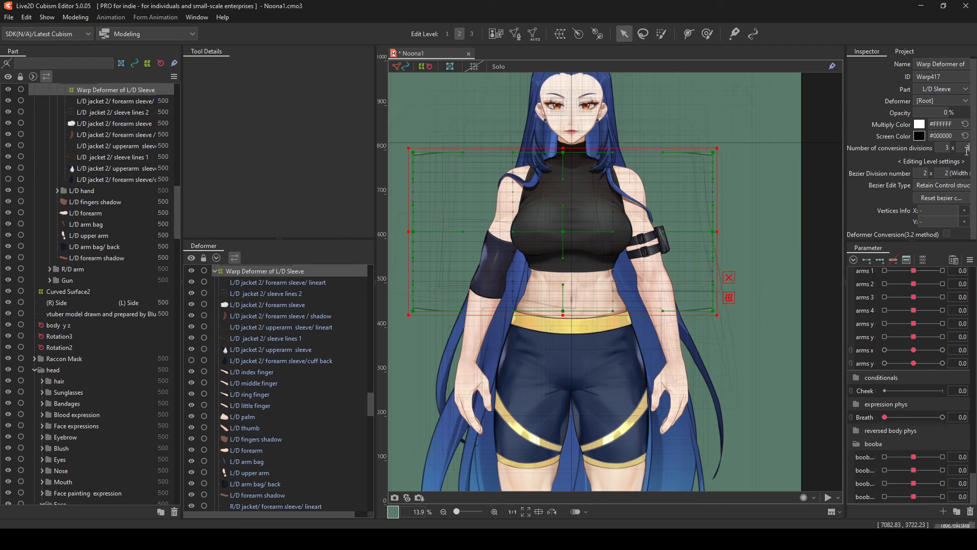
click(9, 17)
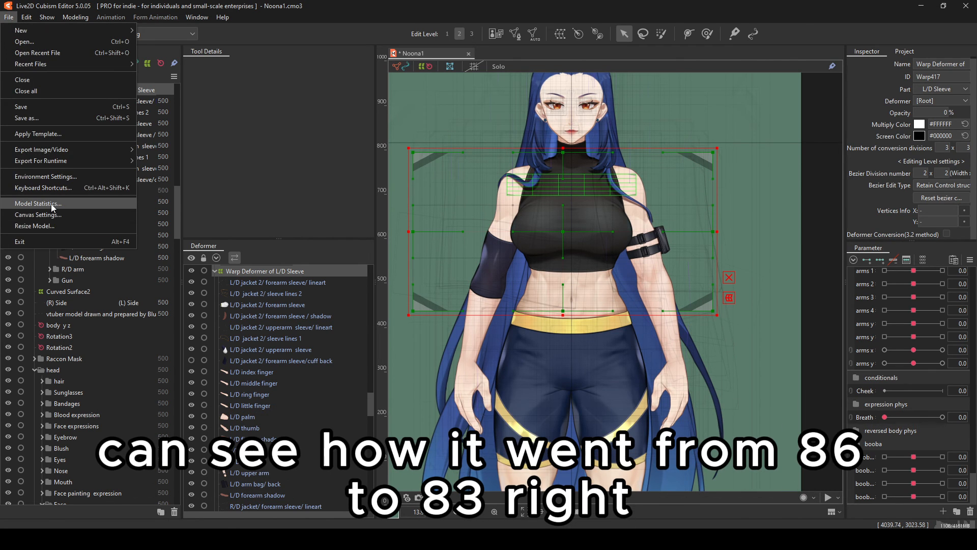
click(37, 203)
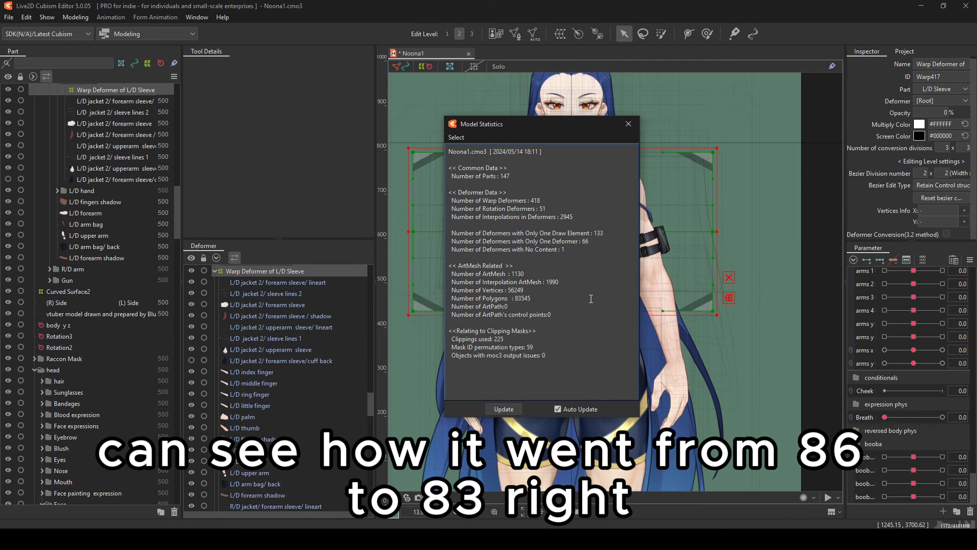
mouse_move(628, 124)
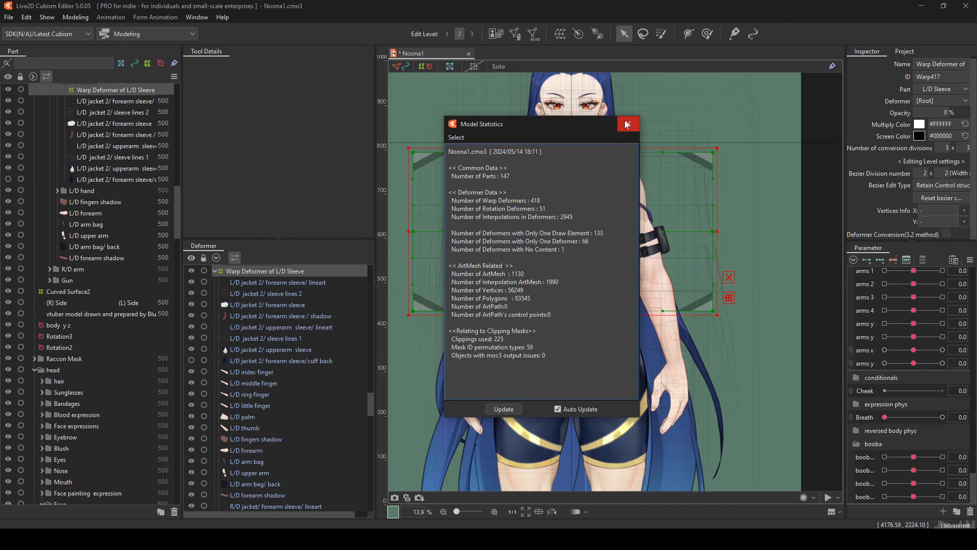
click(628, 124)
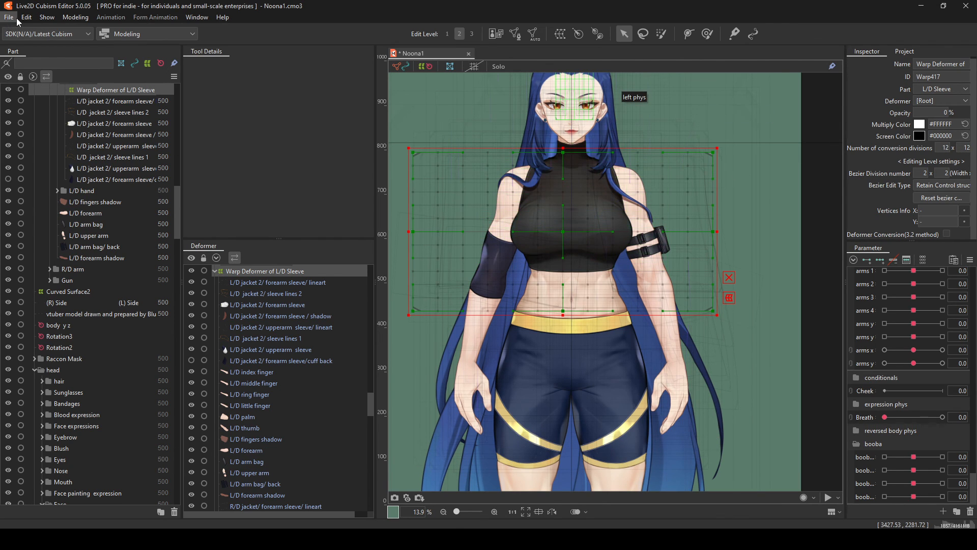
Step: Save Noona1 and browse the Part palette's arm, hand and rifle groups
click(9, 17)
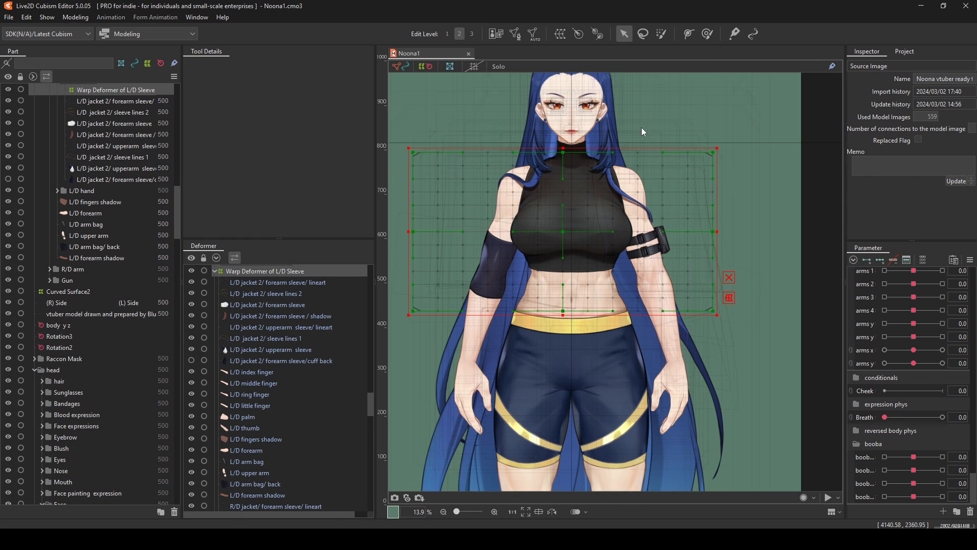
scroll(down, 3)
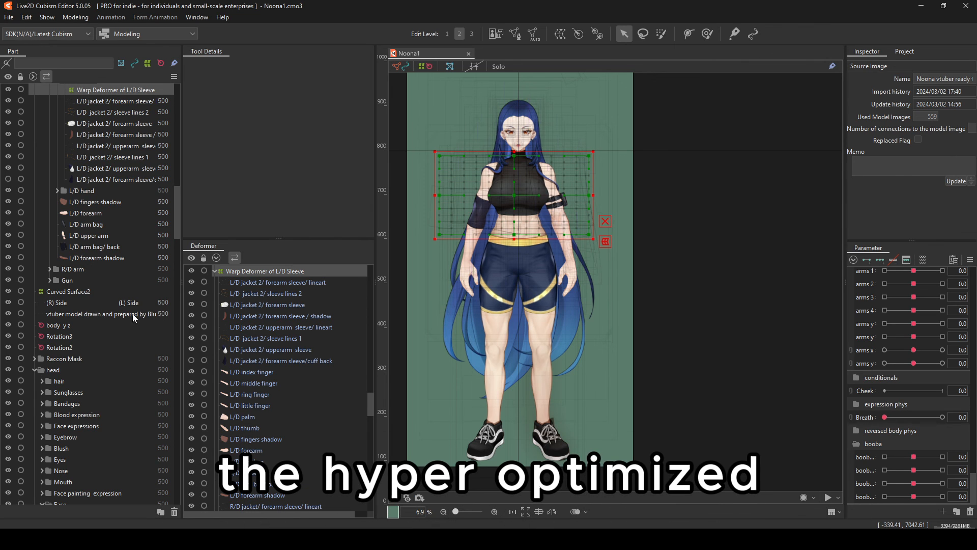
scroll(down, 3)
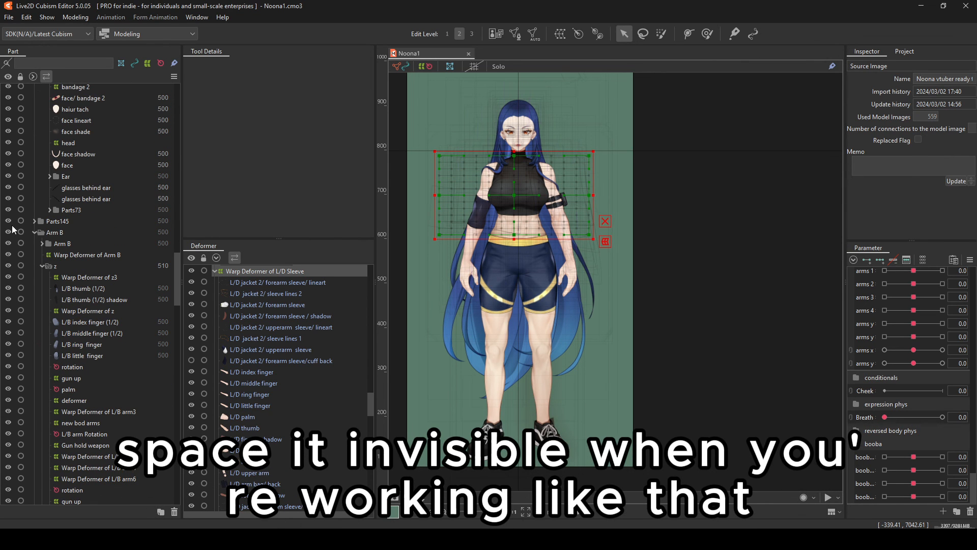
click(264, 270)
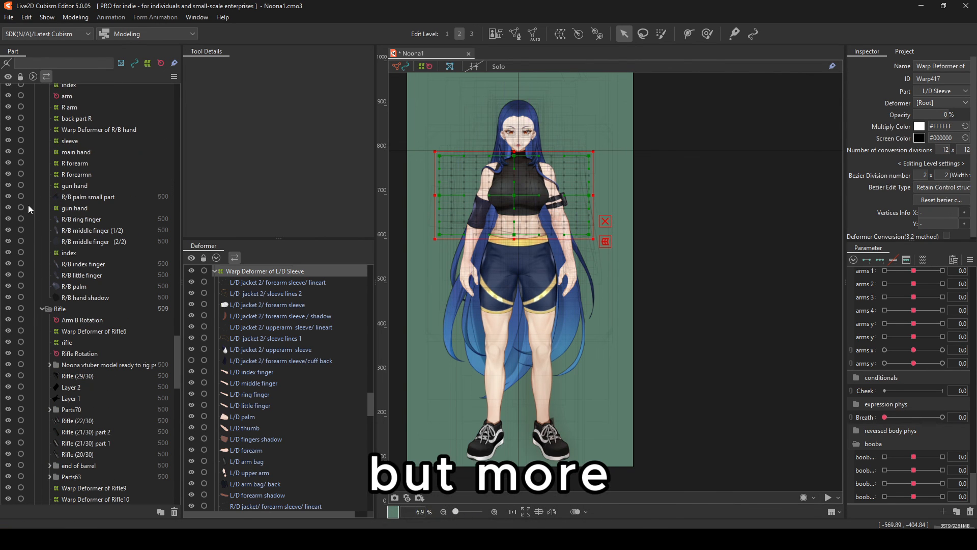
scroll(up, 3)
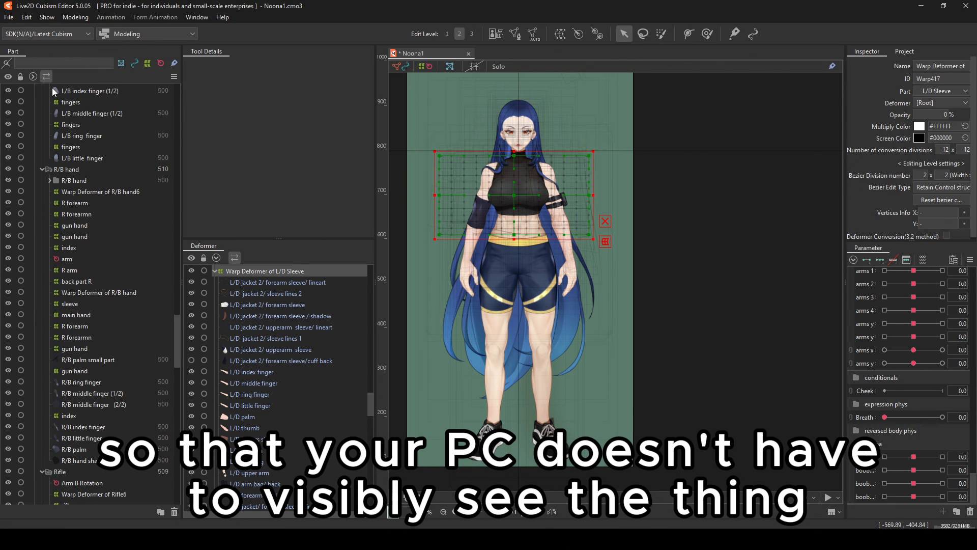